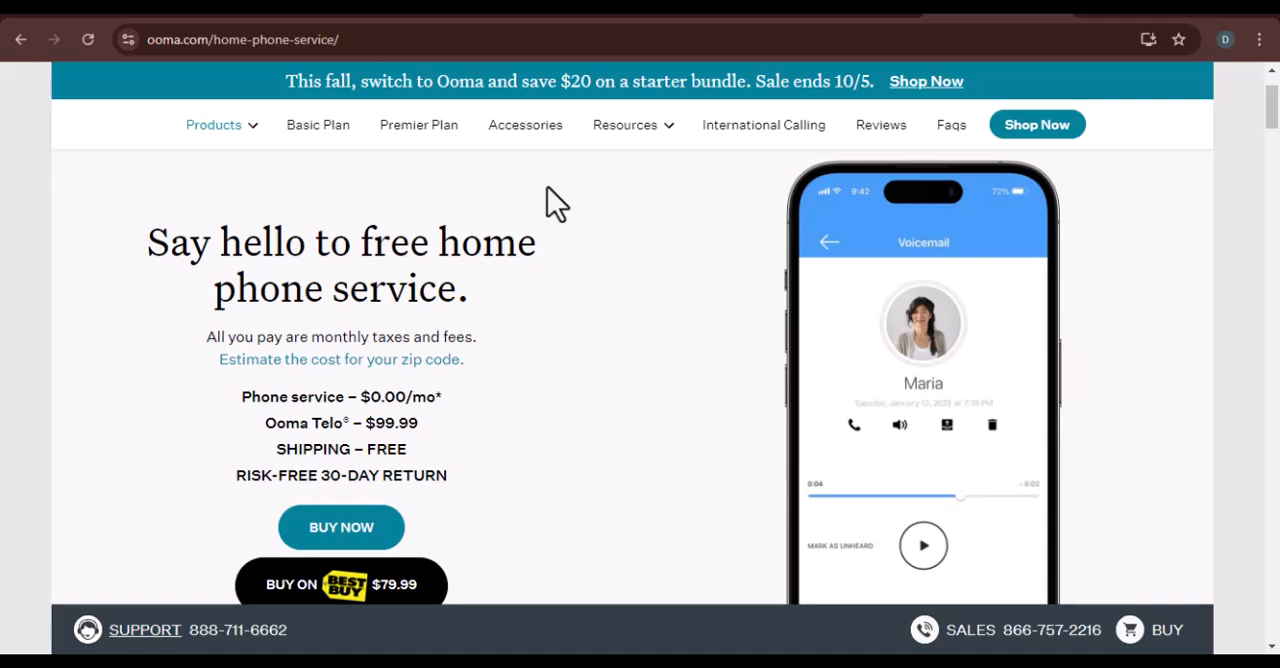
scroll("down", 3)
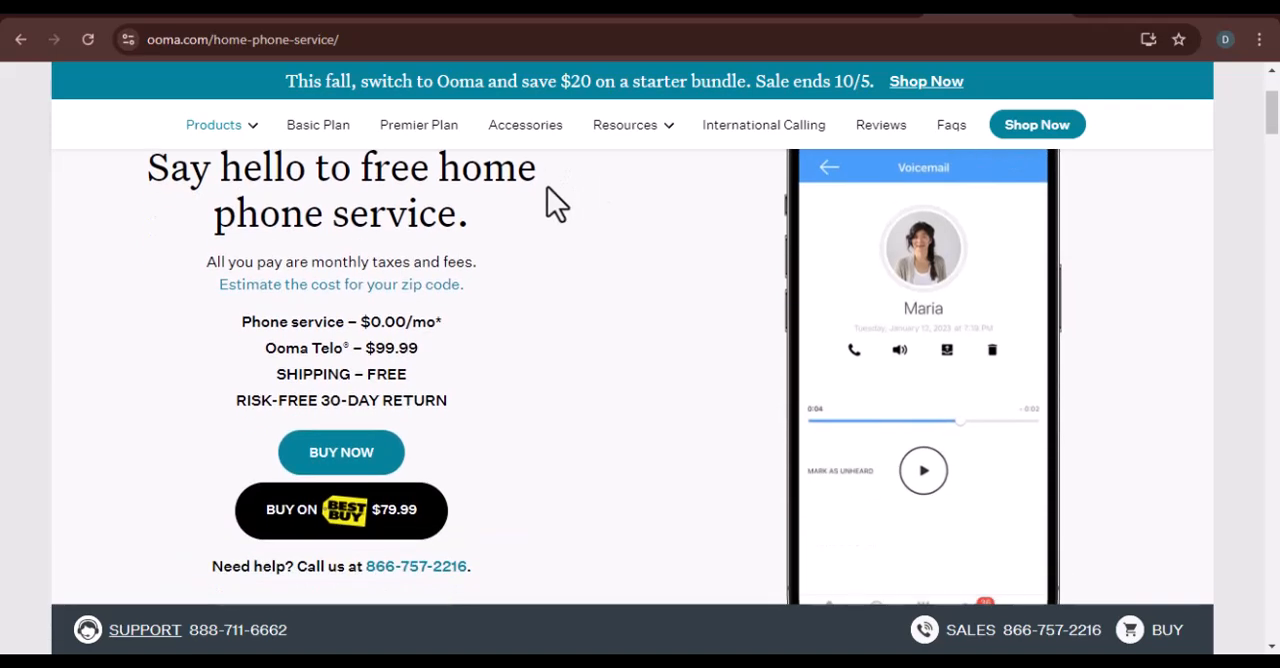
scroll("down", 3)
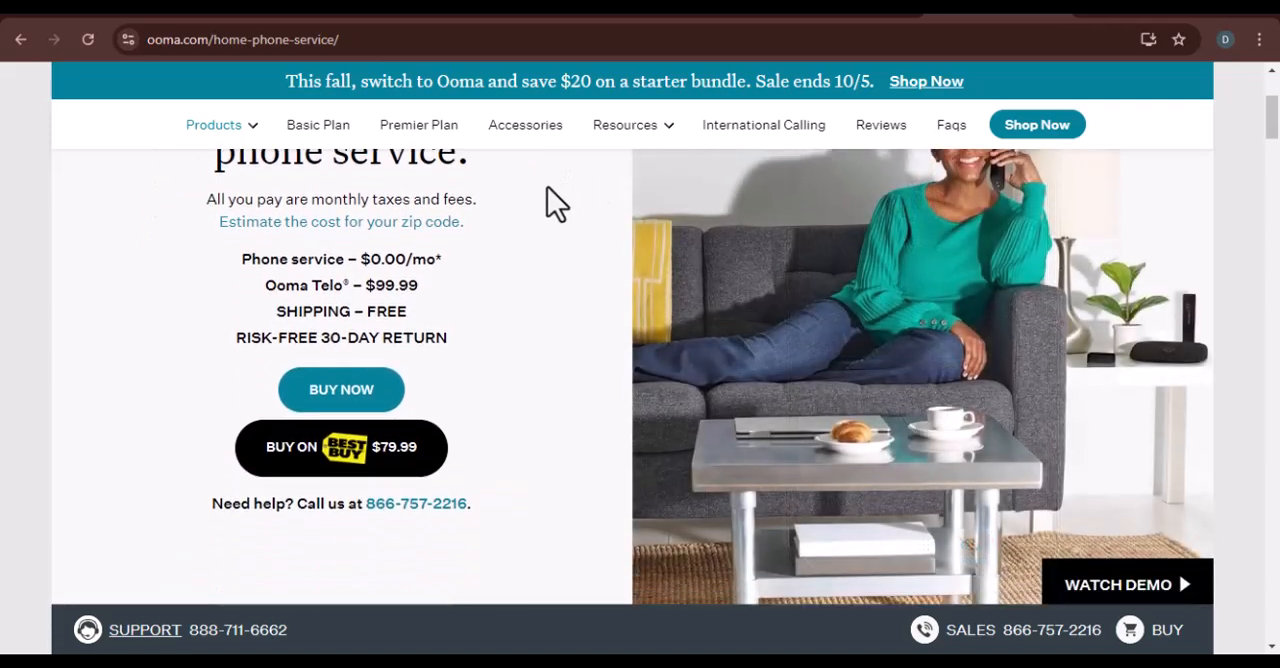
scroll("down", 3)
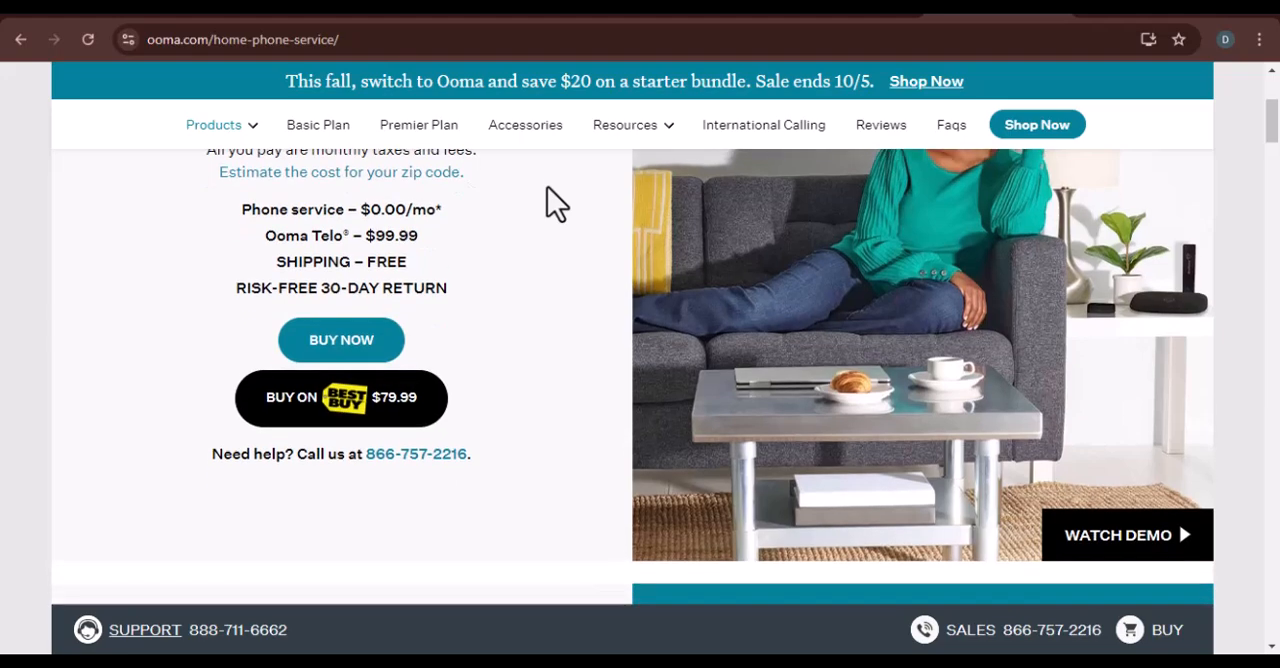
scroll("down", 3)
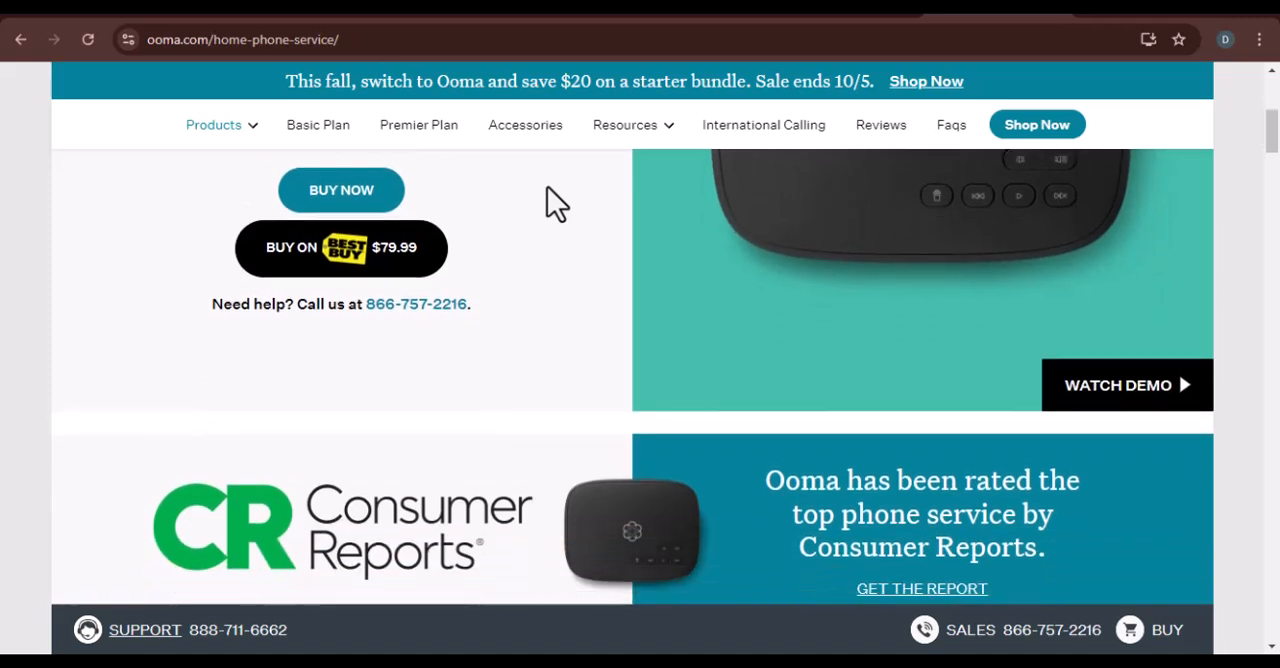
scroll("down", 3)
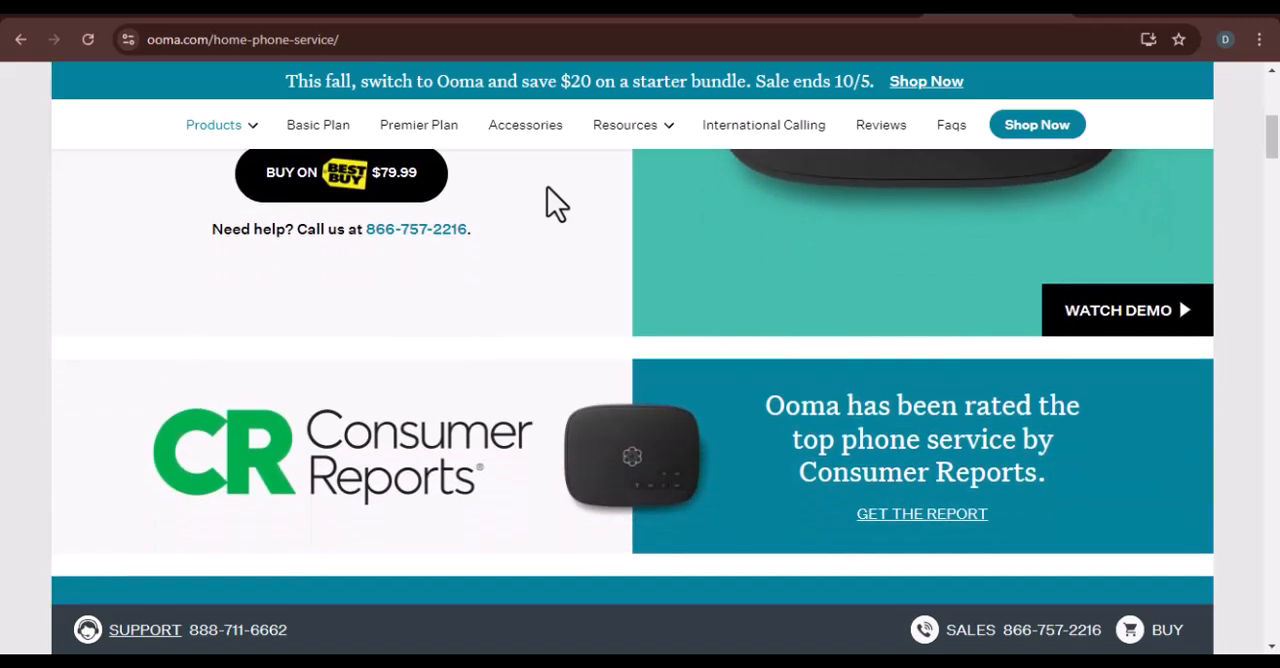
scroll("down", 3)
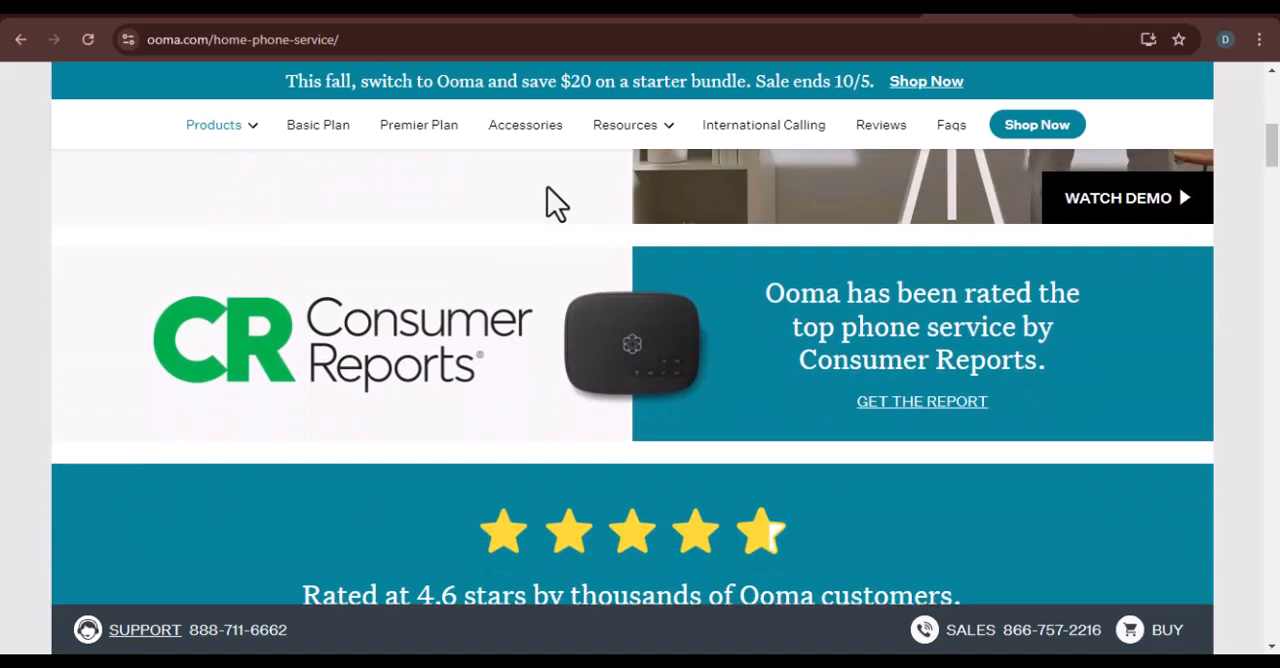
scroll("down", 3)
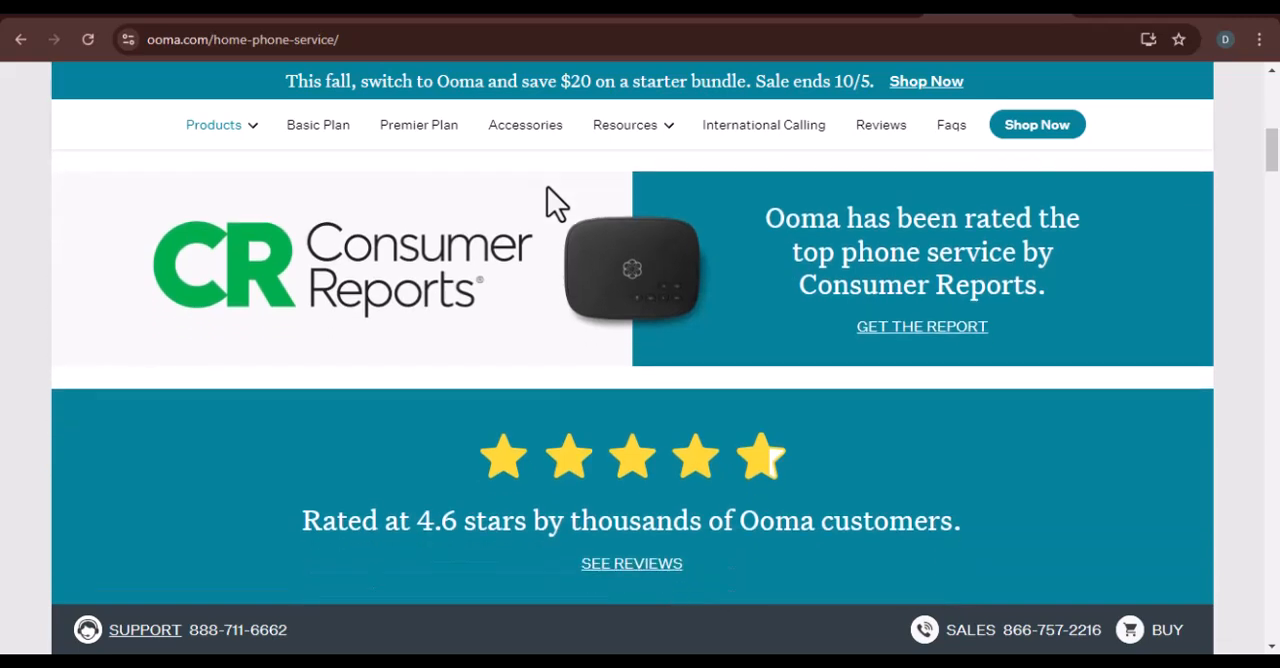
scroll("down", 3)
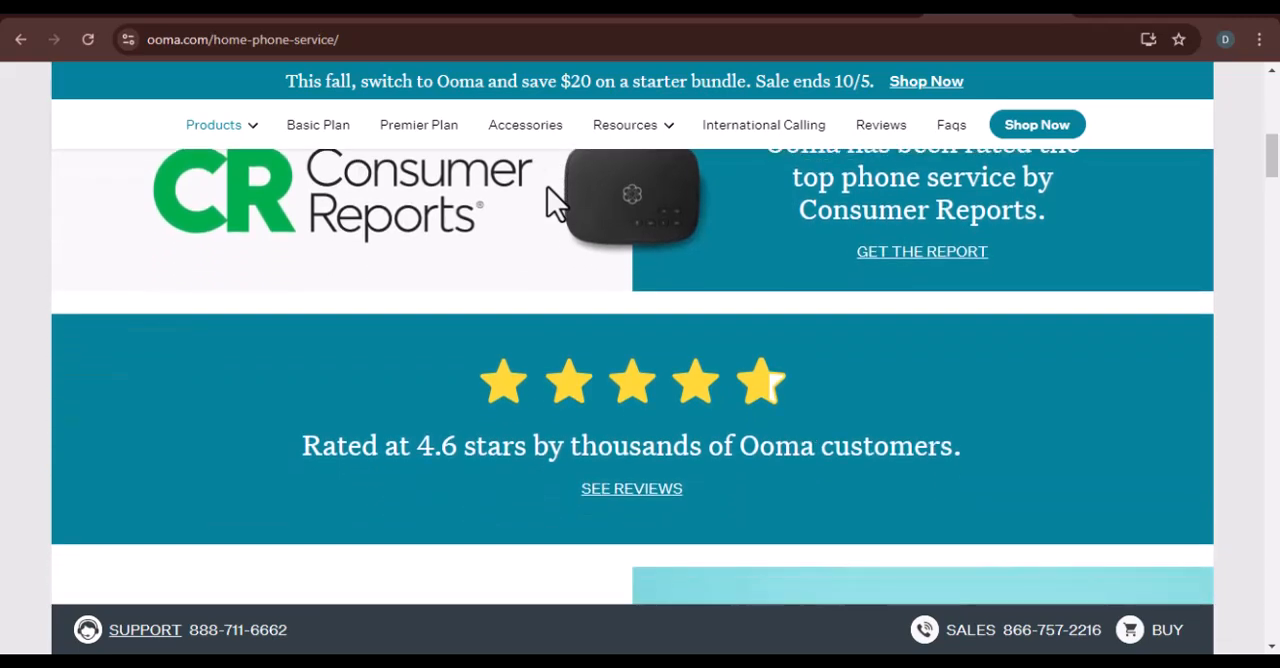
scroll("down", 3)
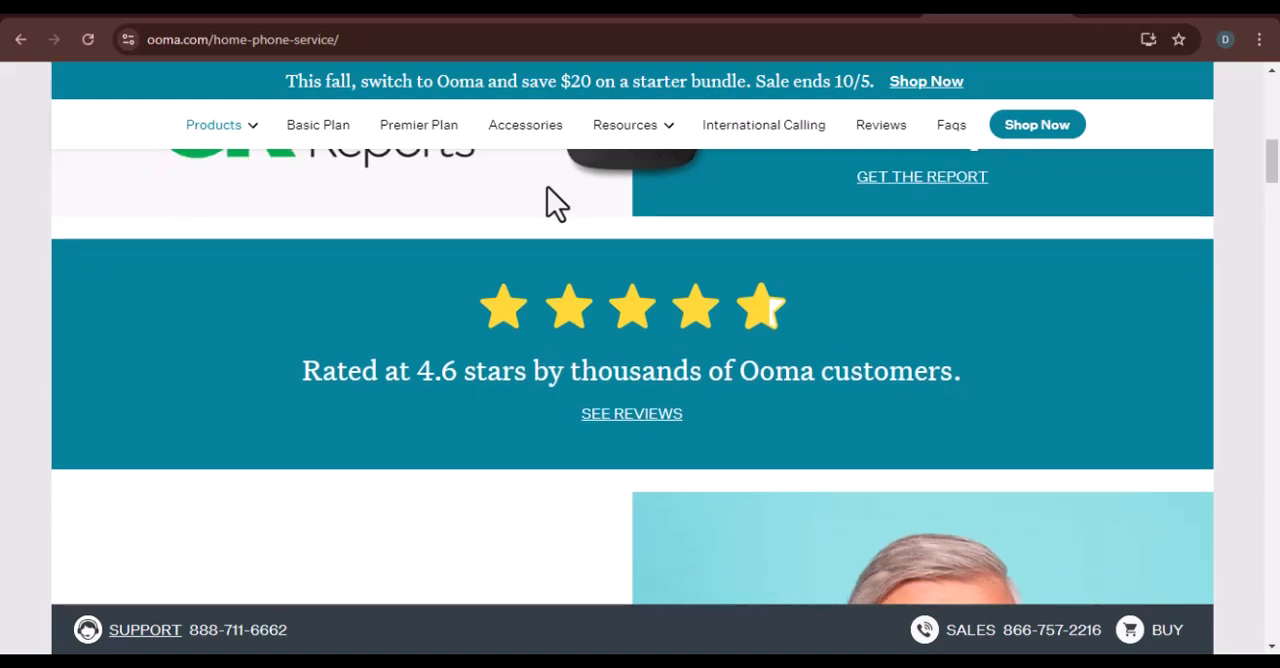
scroll("down", 3)
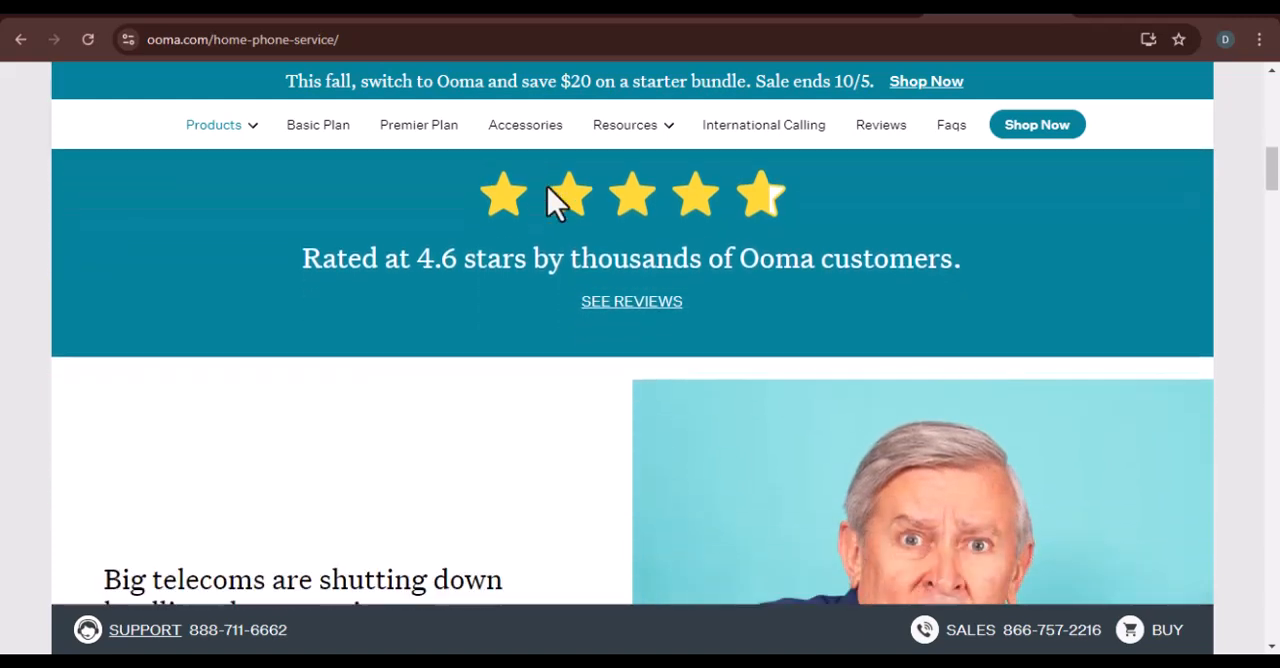
scroll("down", 3)
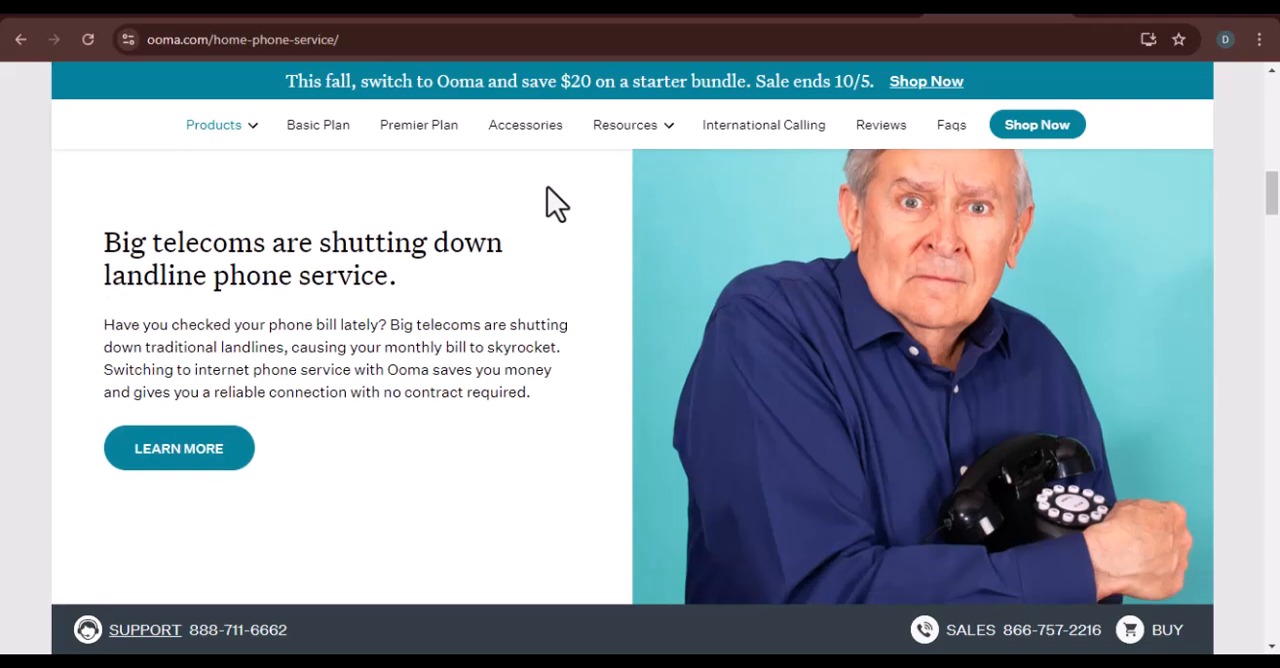
scroll("down", 3)
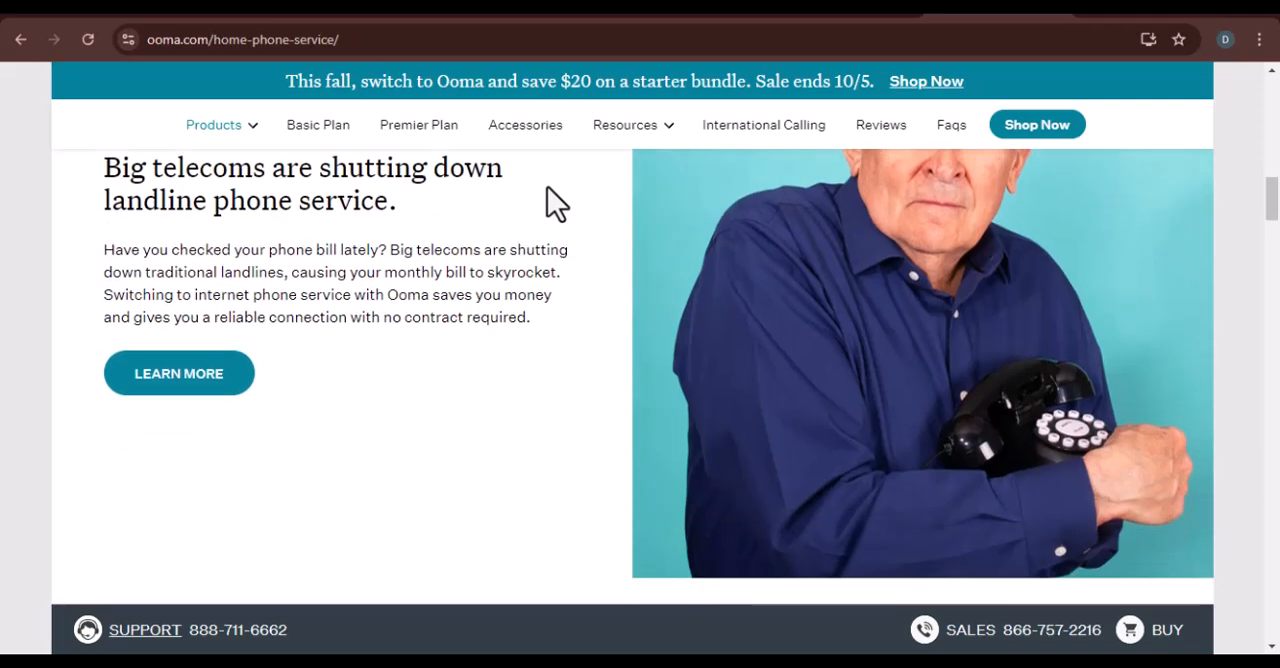
scroll("down", 3)
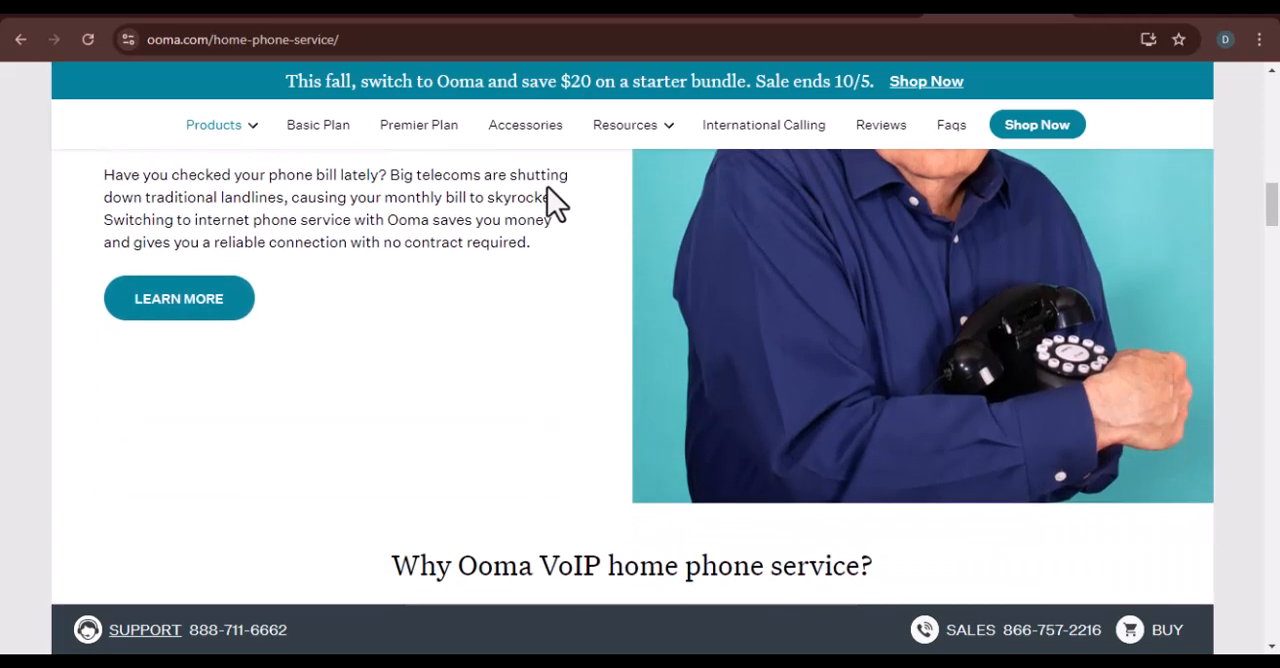
scroll("down", 3)
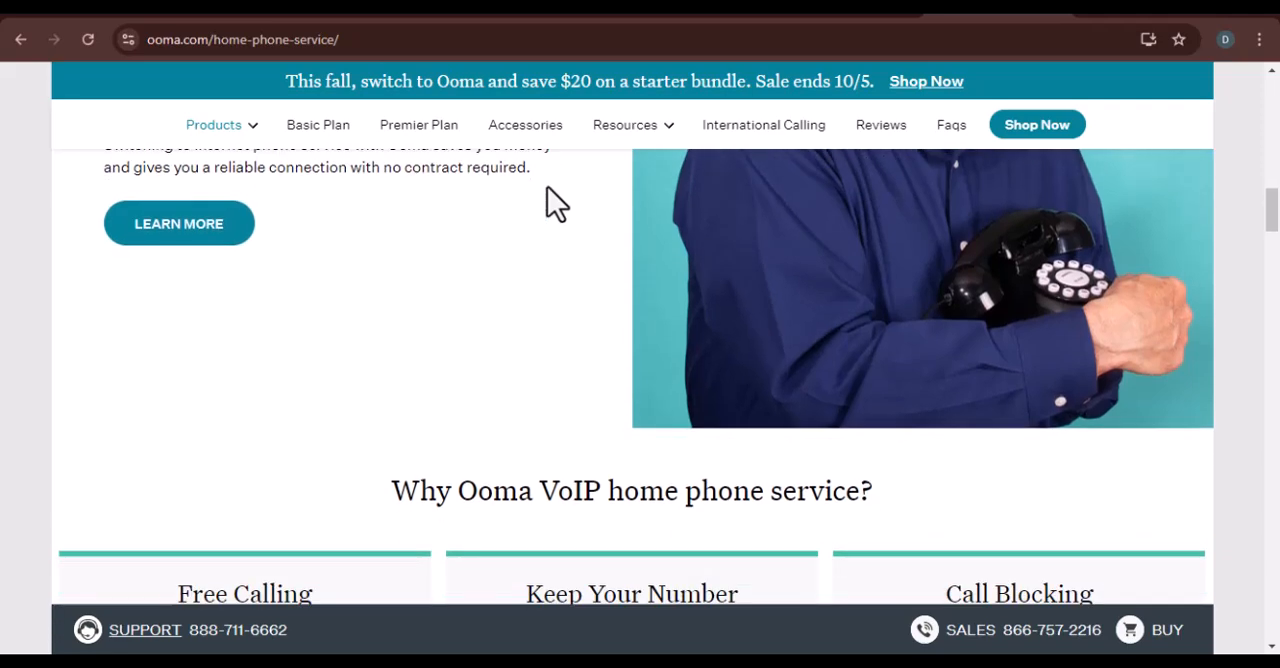
scroll("down", 3)
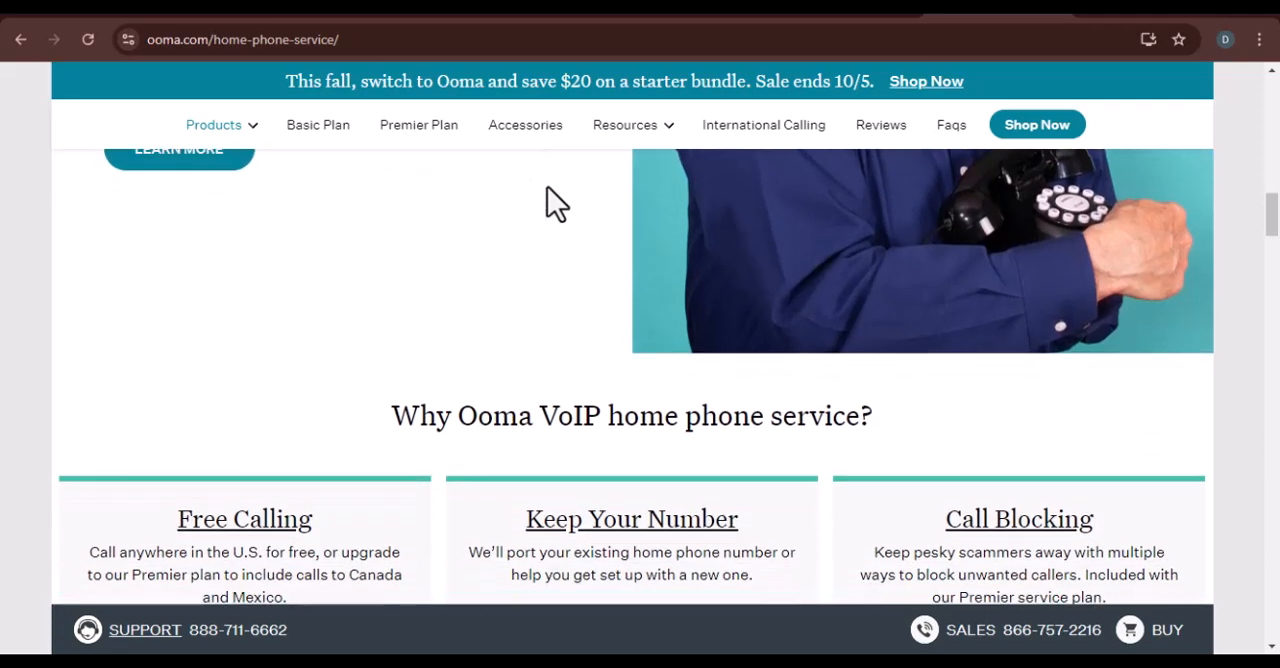
scroll("down", 3)
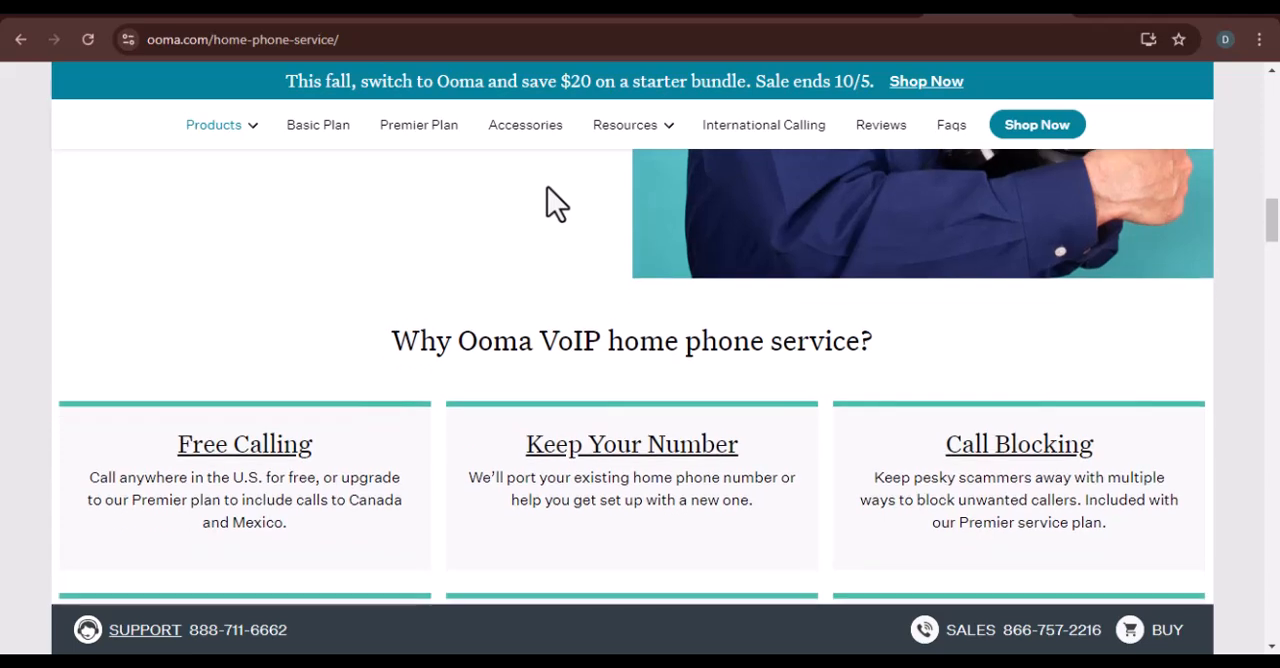
scroll("down", 3)
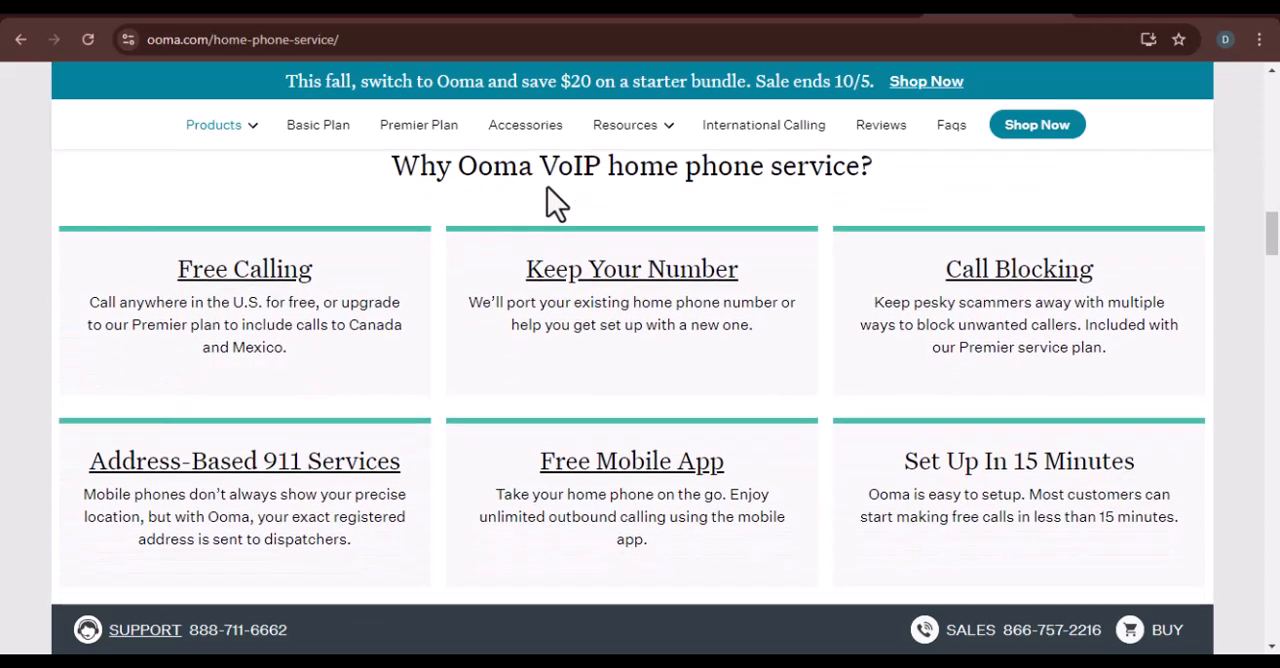
scroll("down", 3)
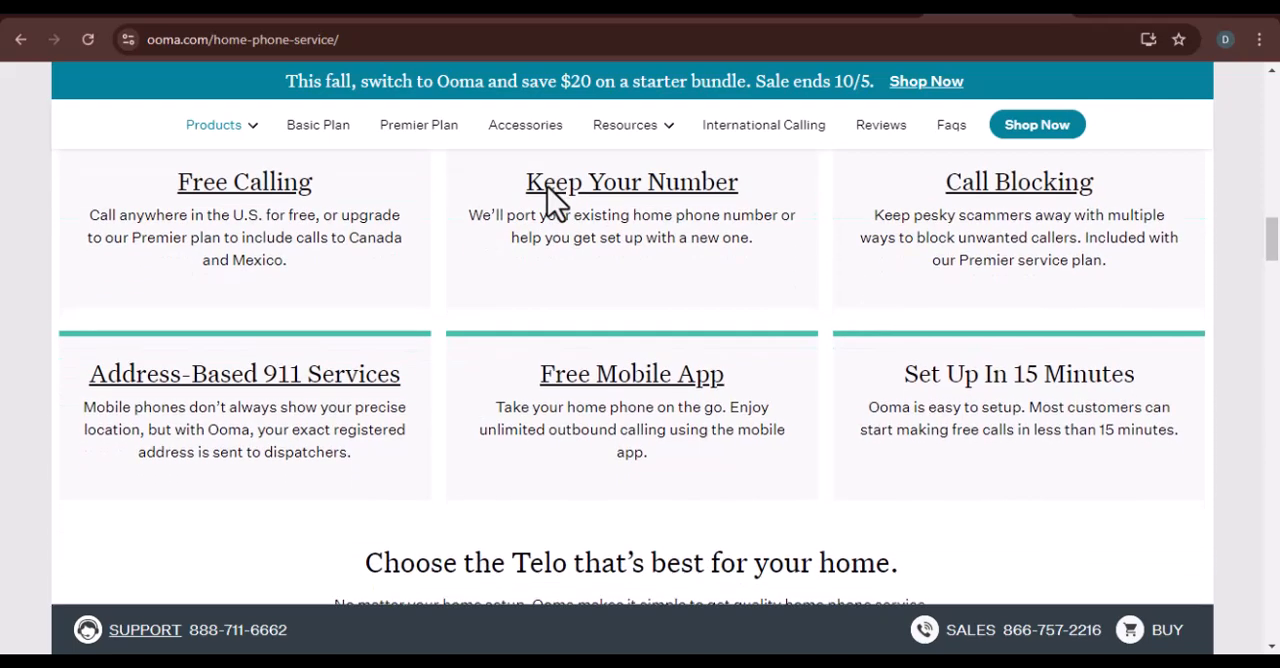
scroll("down", 3)
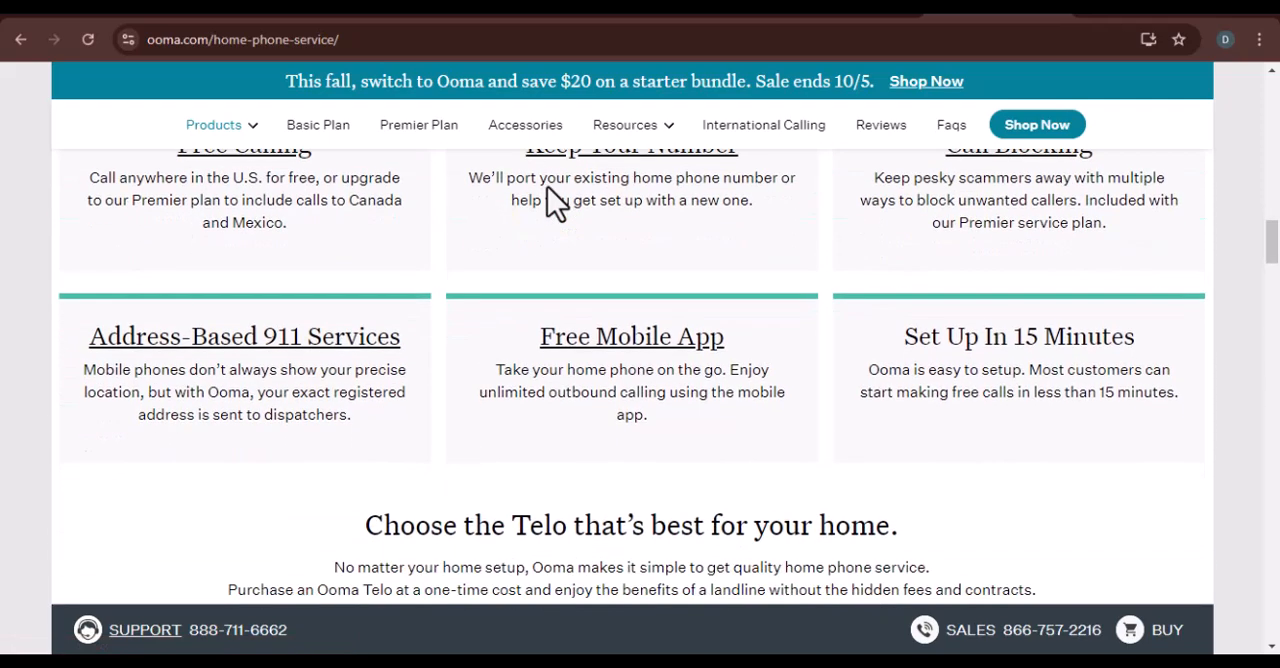
scroll("down", 3)
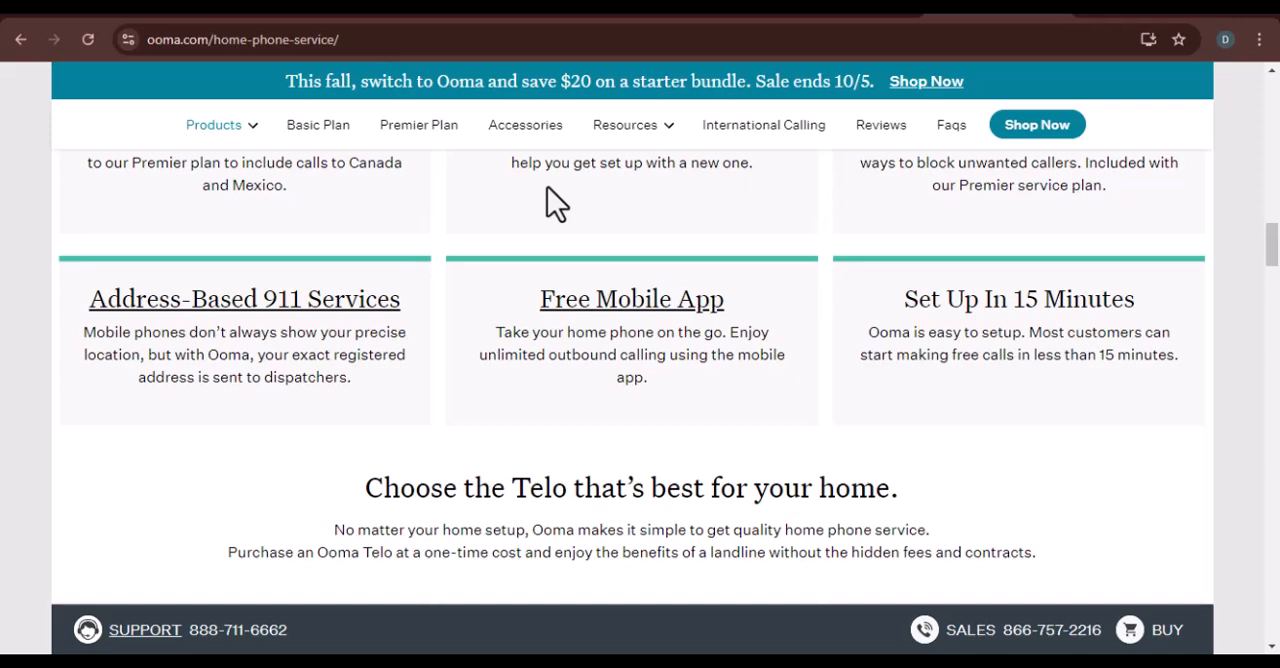
scroll("down", 3)
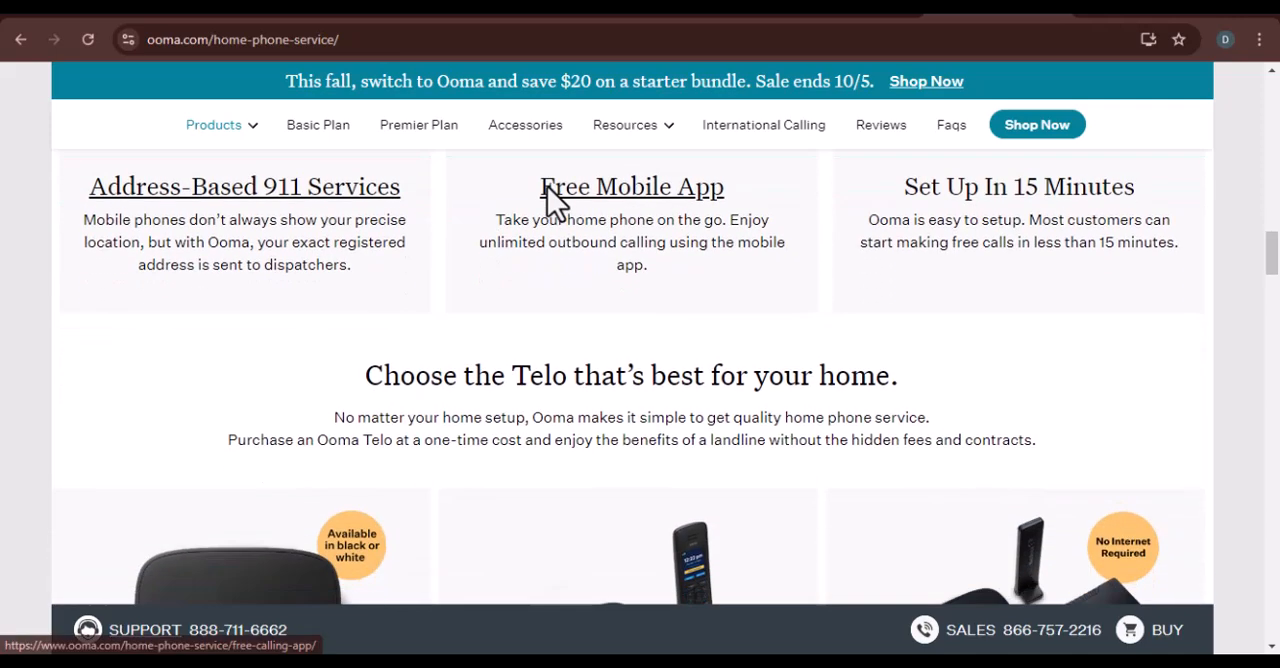
scroll("down", 3)
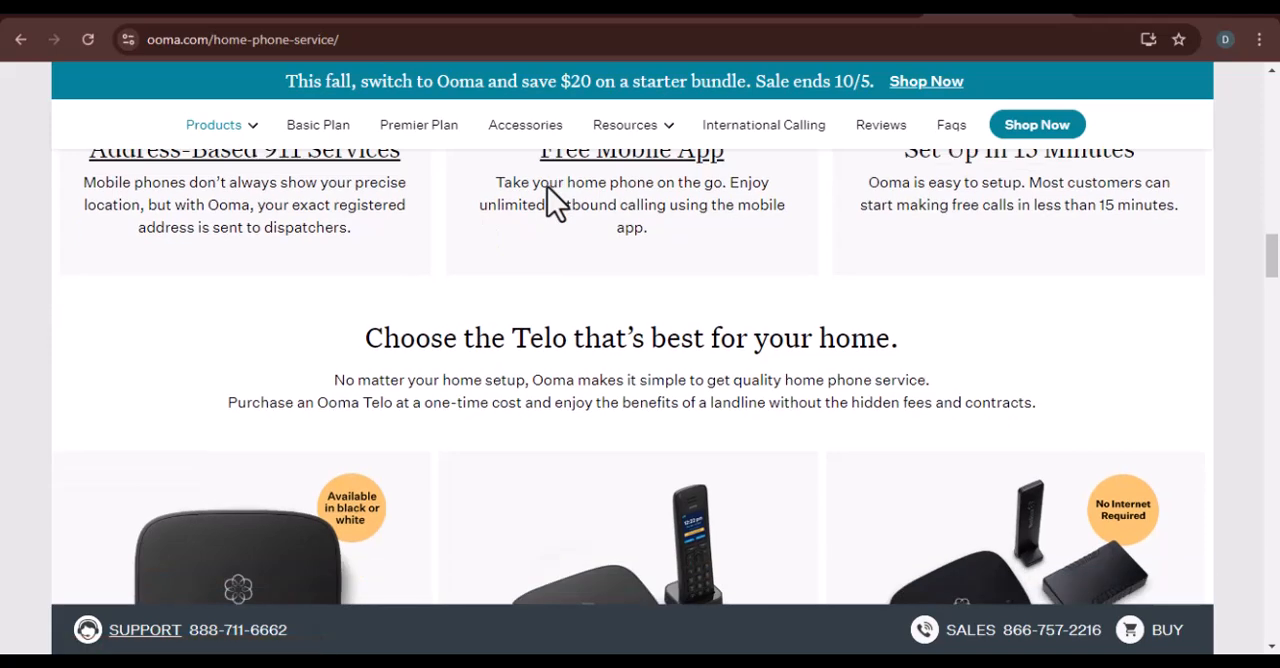
scroll("down", 3)
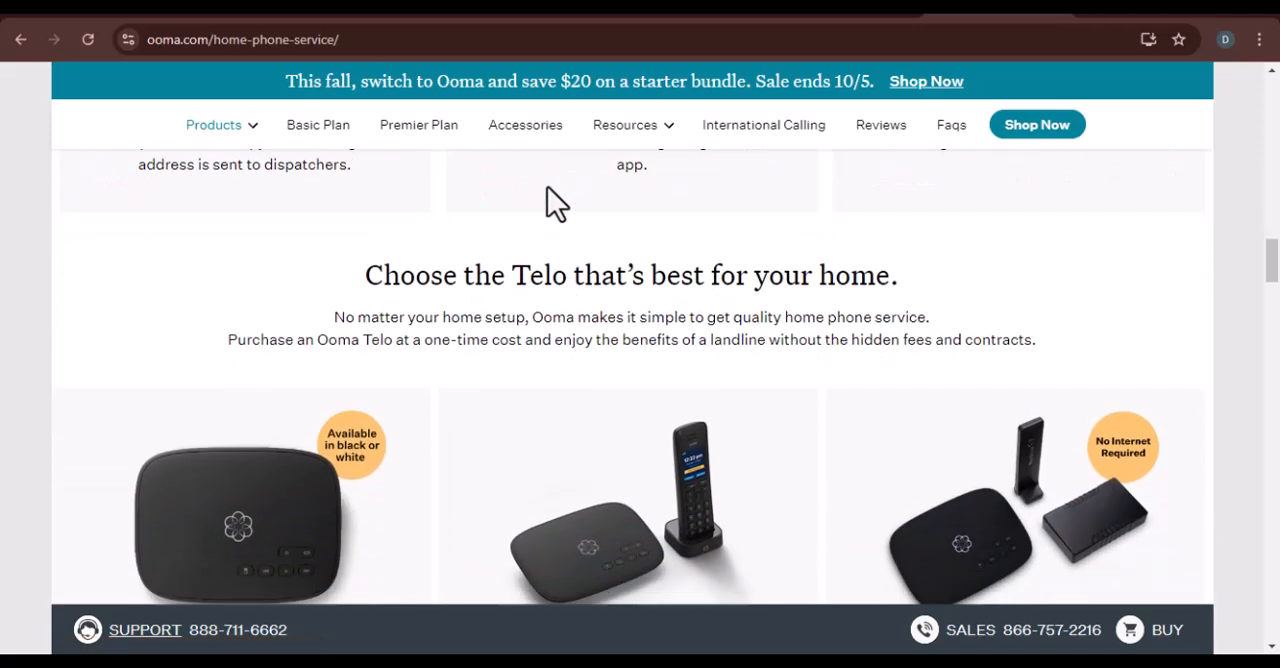
scroll("down", 3)
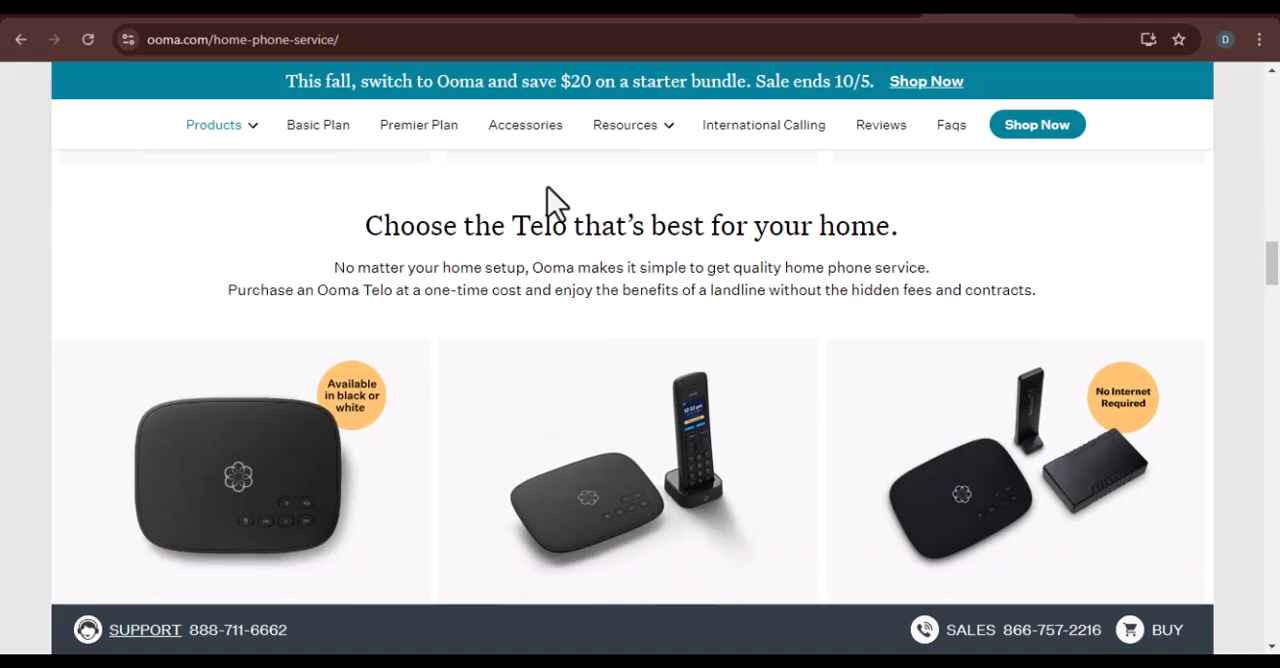
scroll("down", 3)
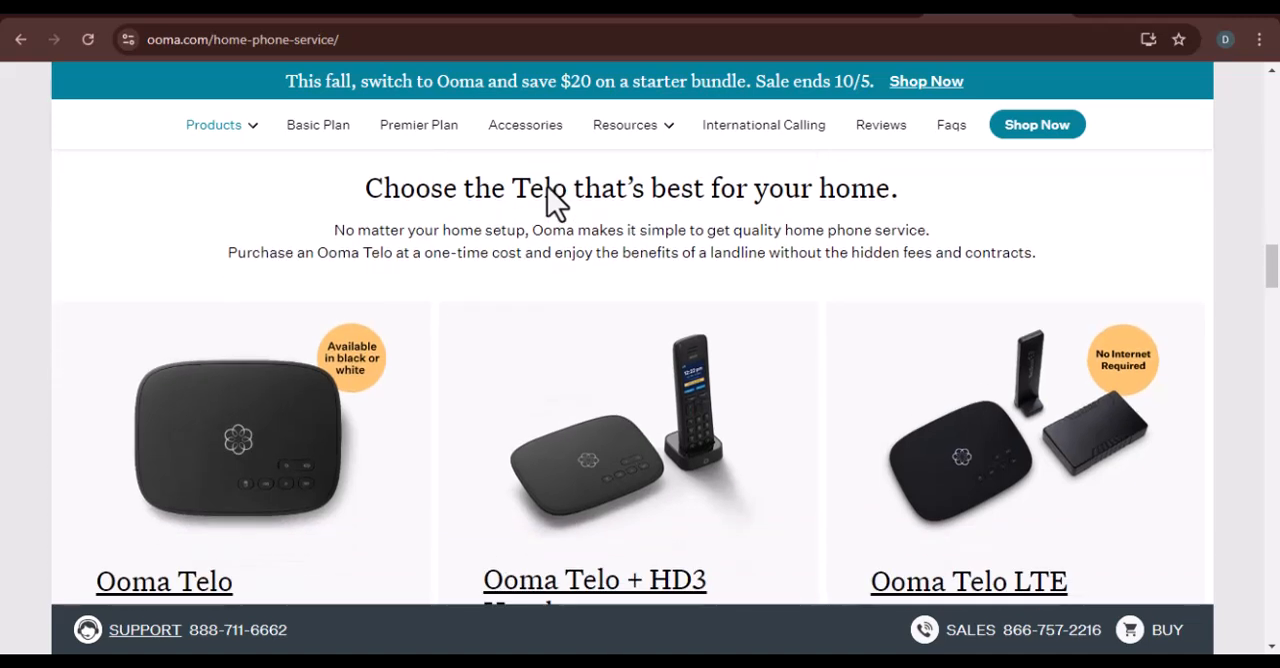
scroll("down", 3)
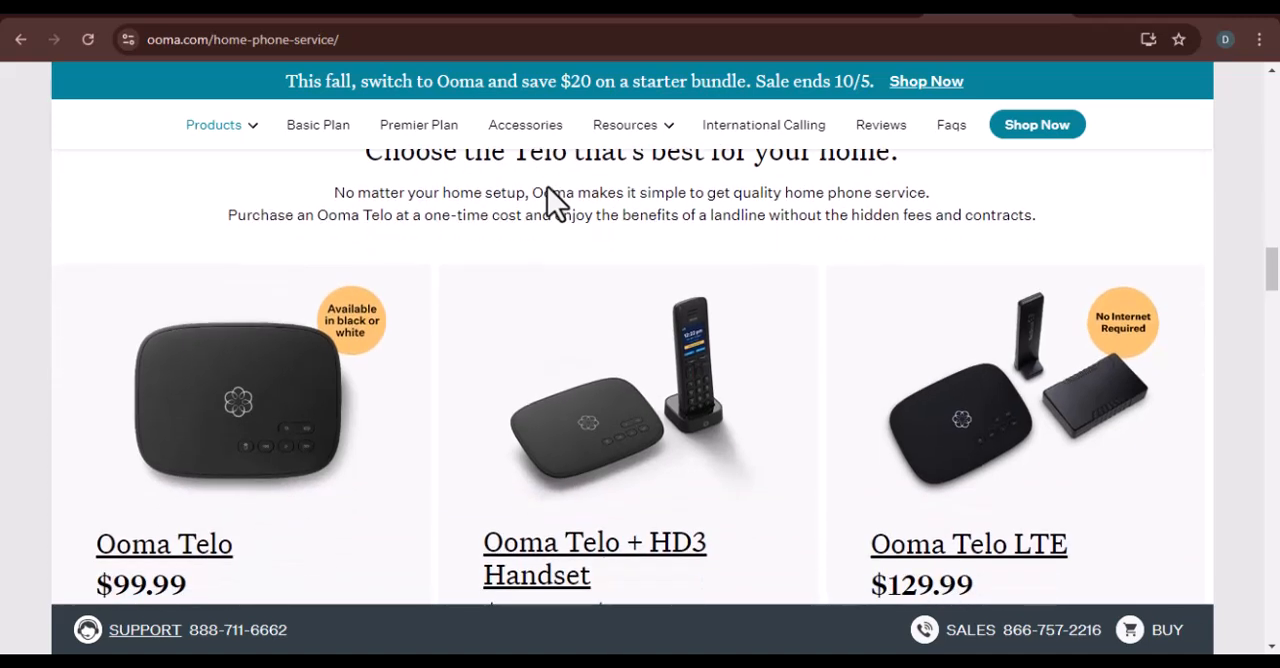
scroll("down", 3)
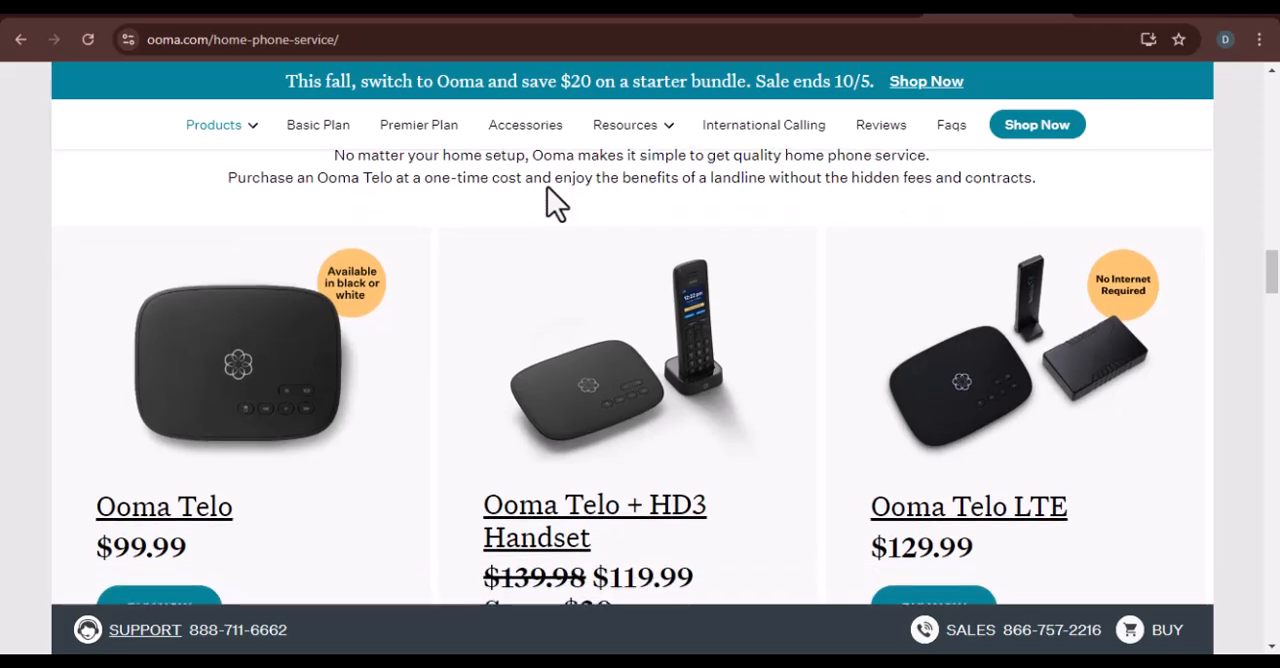
scroll("down", 3)
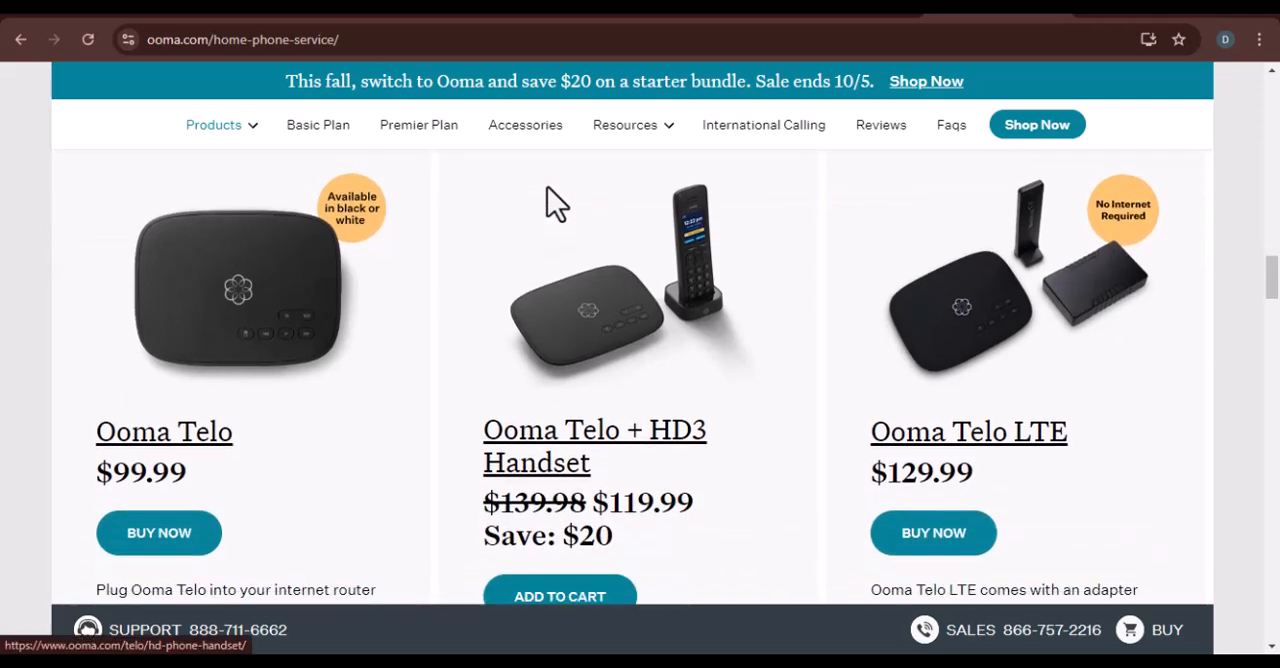
scroll("down", 3)
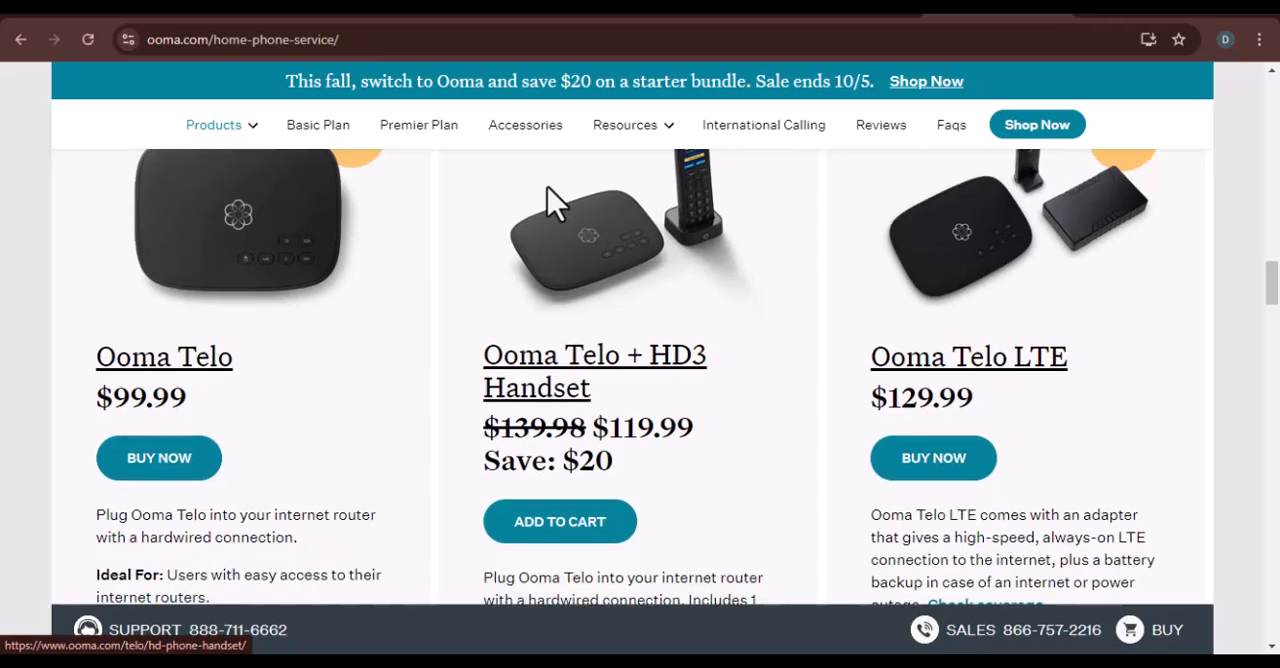
scroll("down", 3)
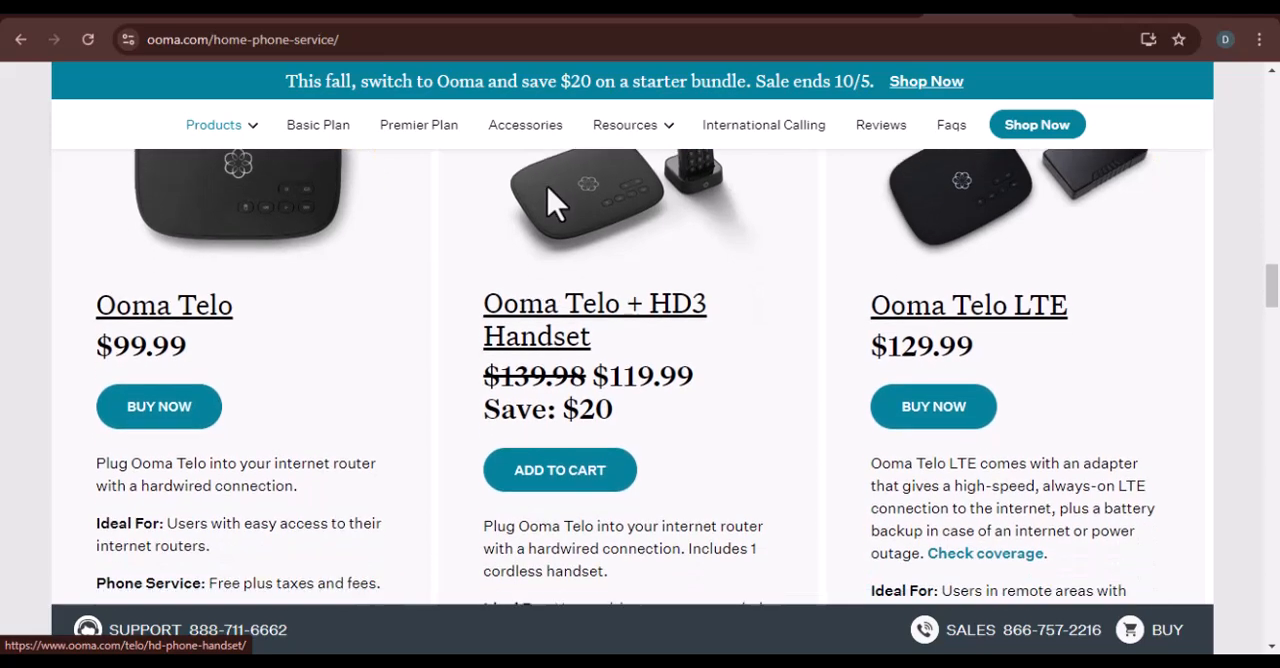
scroll("down", 3)
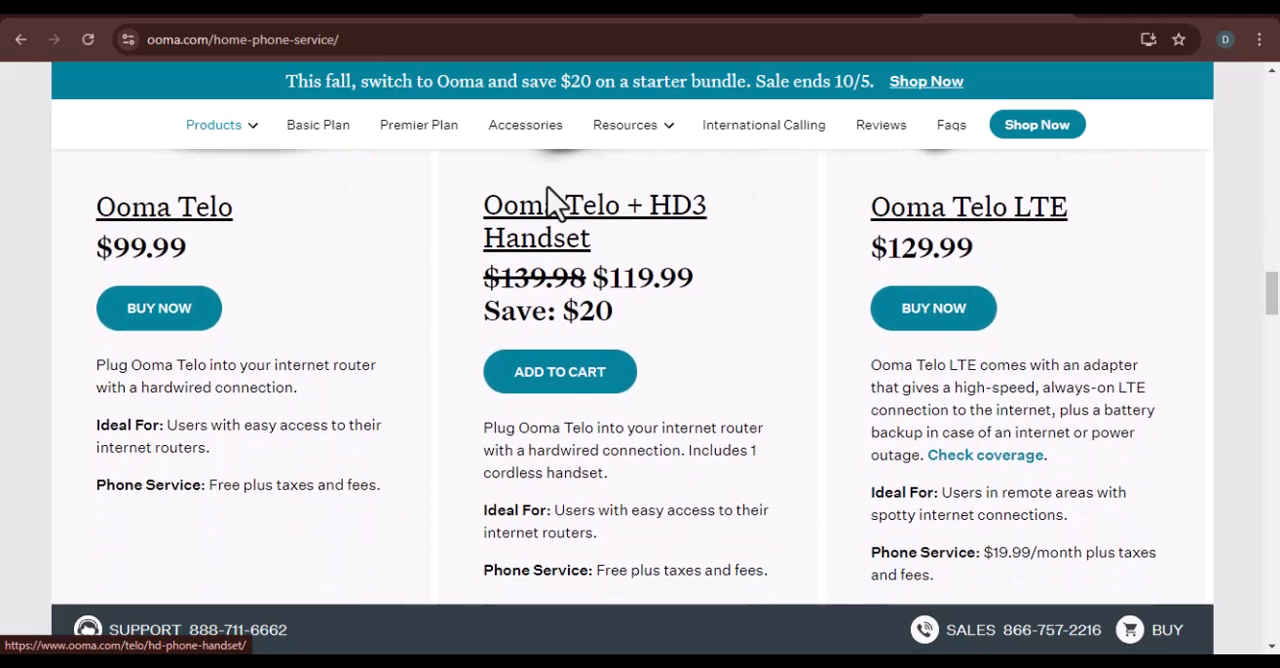
scroll("down", 3)
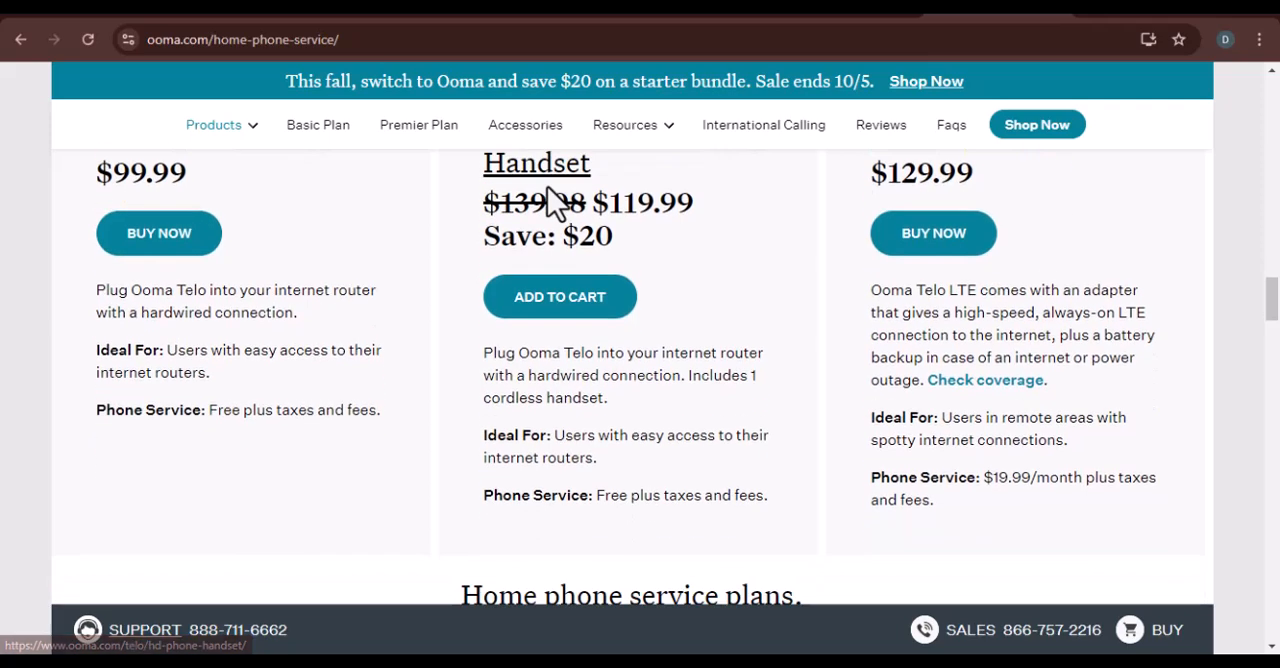
scroll("down", 3)
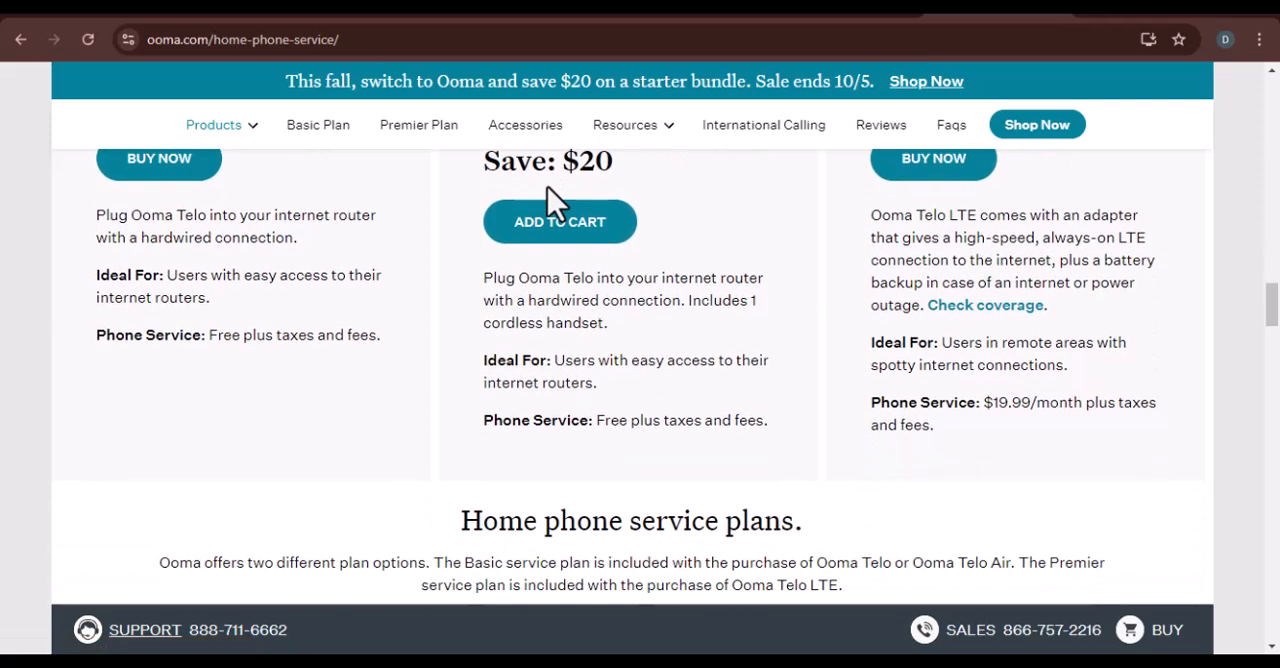
scroll("down", 3)
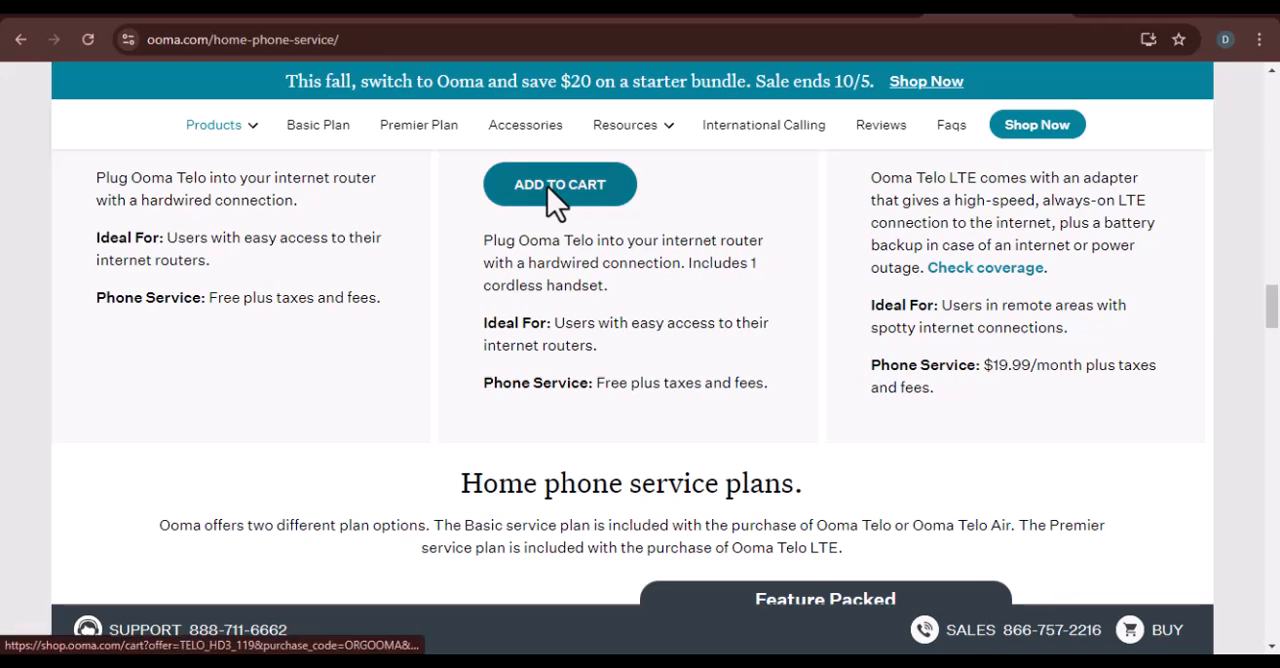
scroll("down", 3)
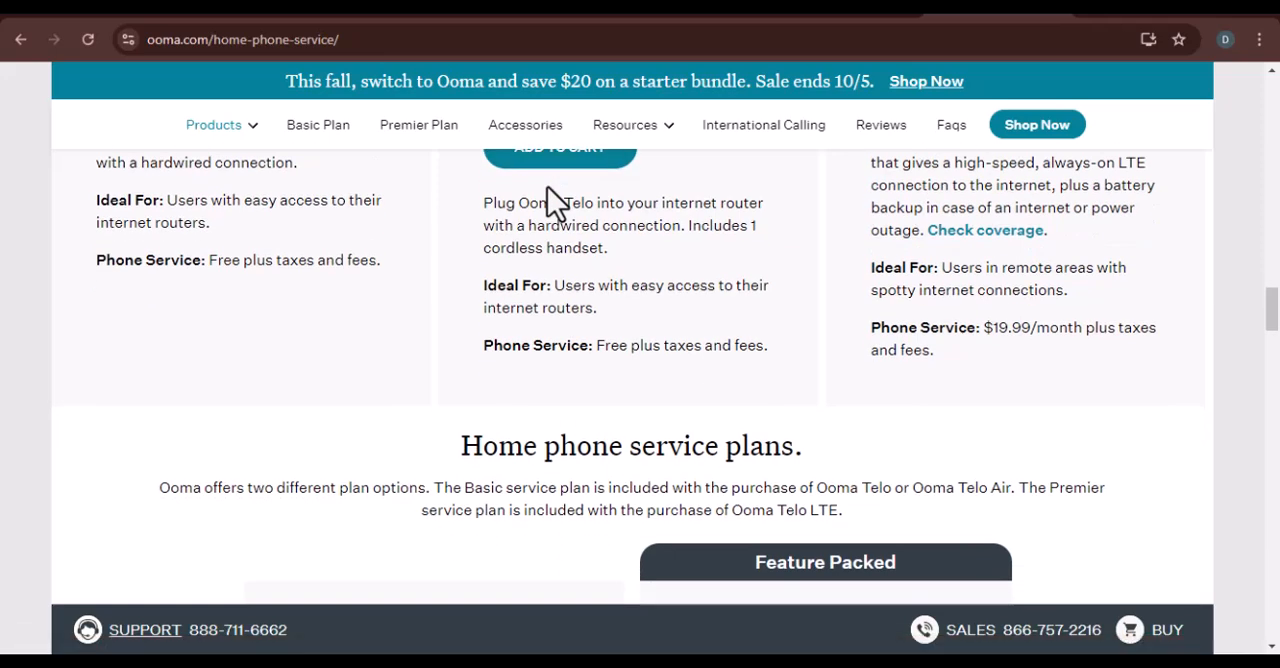
scroll("down", 3)
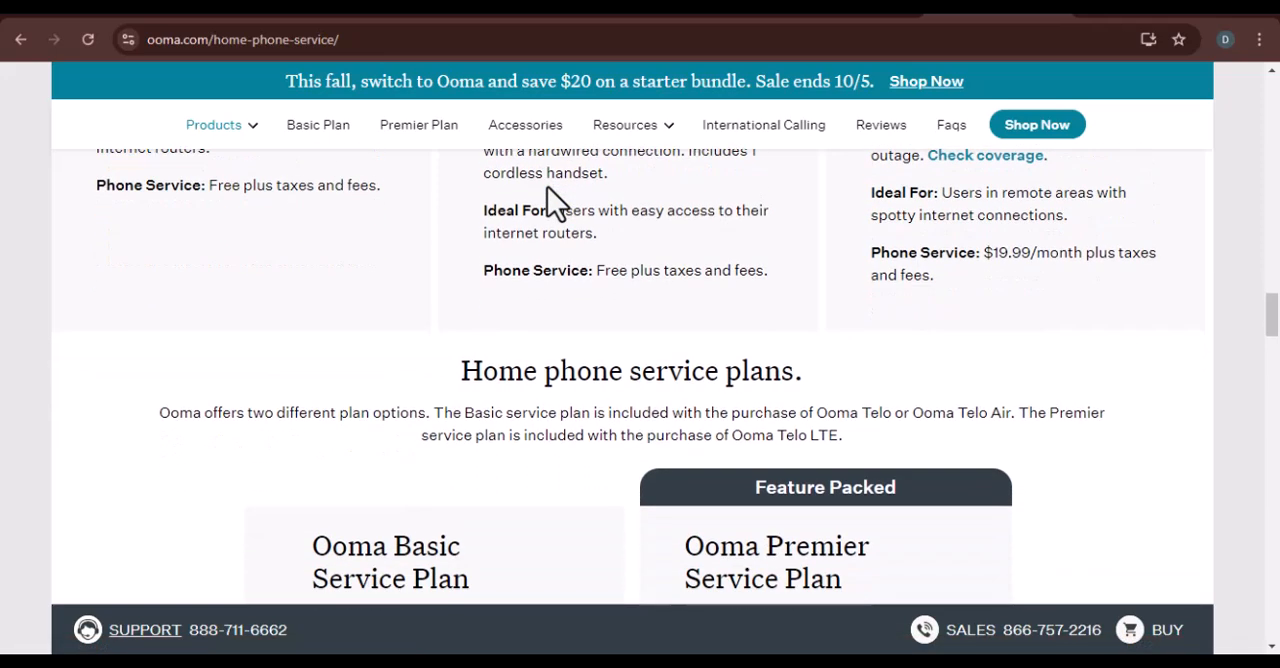
scroll("down", 3)
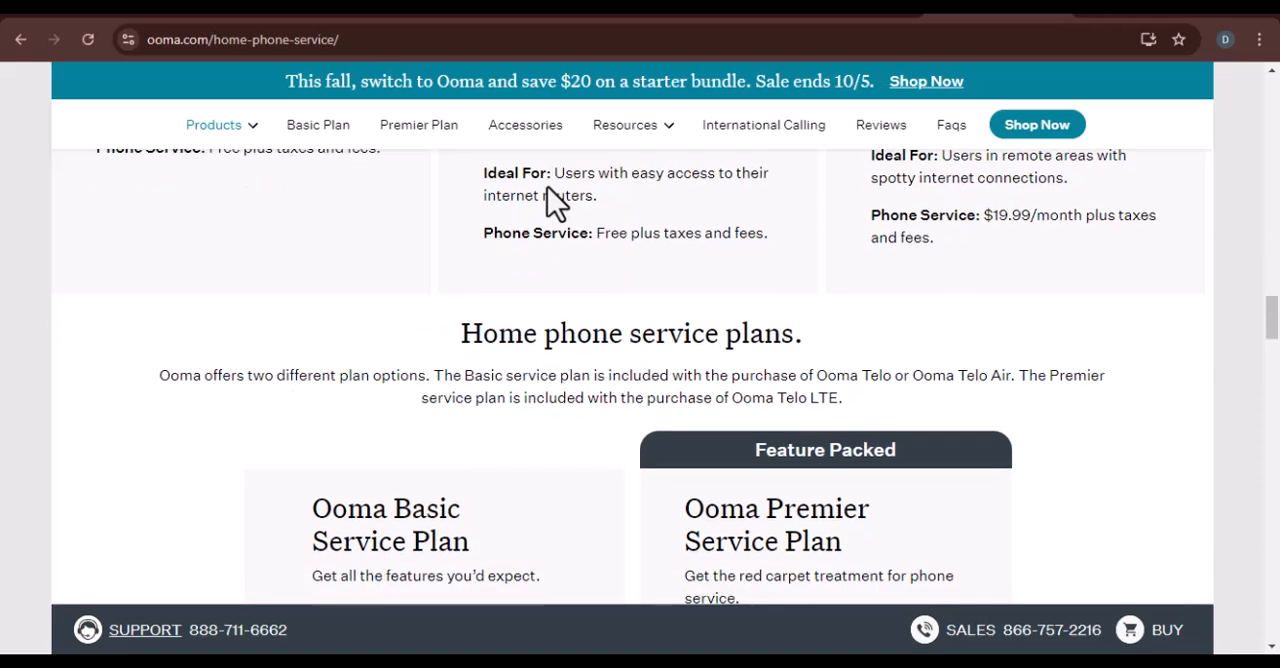
scroll("down", 3)
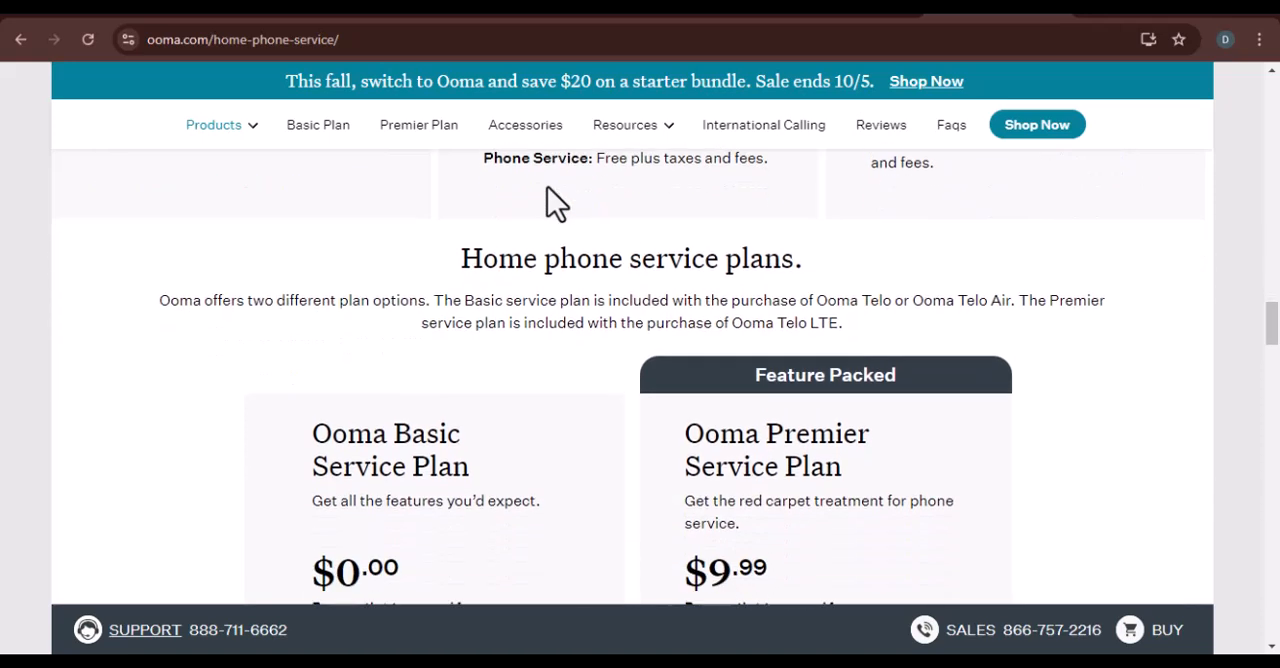
scroll("down", 3)
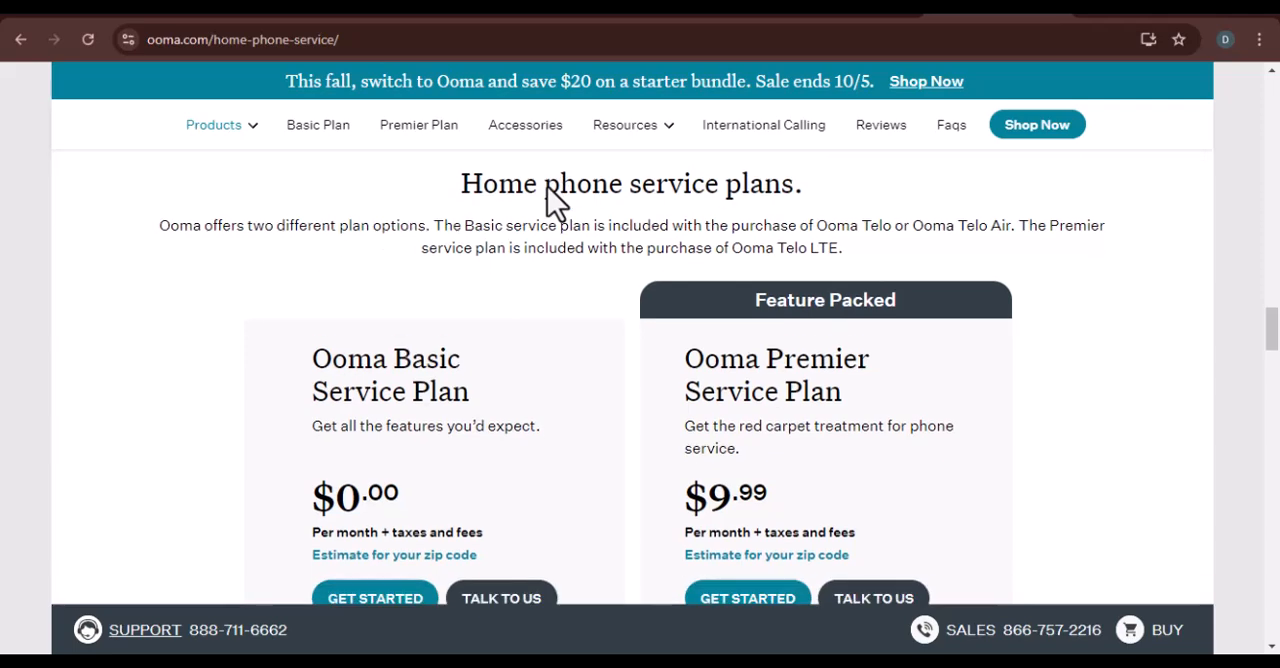
scroll("down", 3)
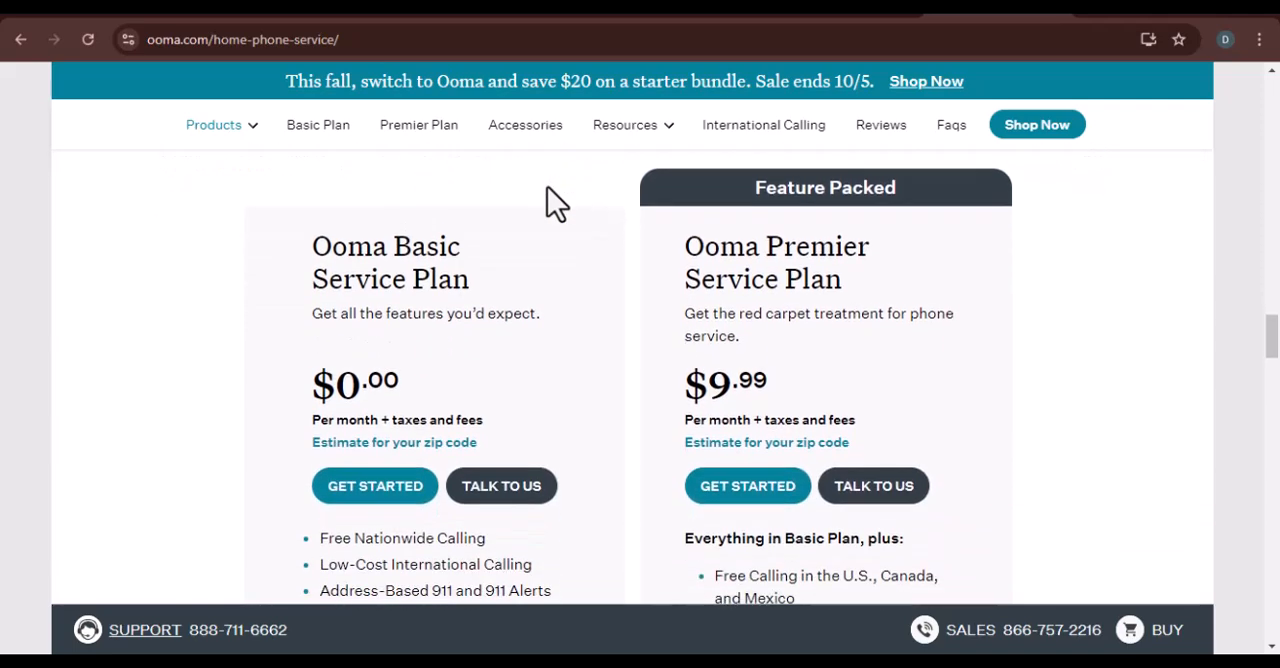
scroll("down", 3)
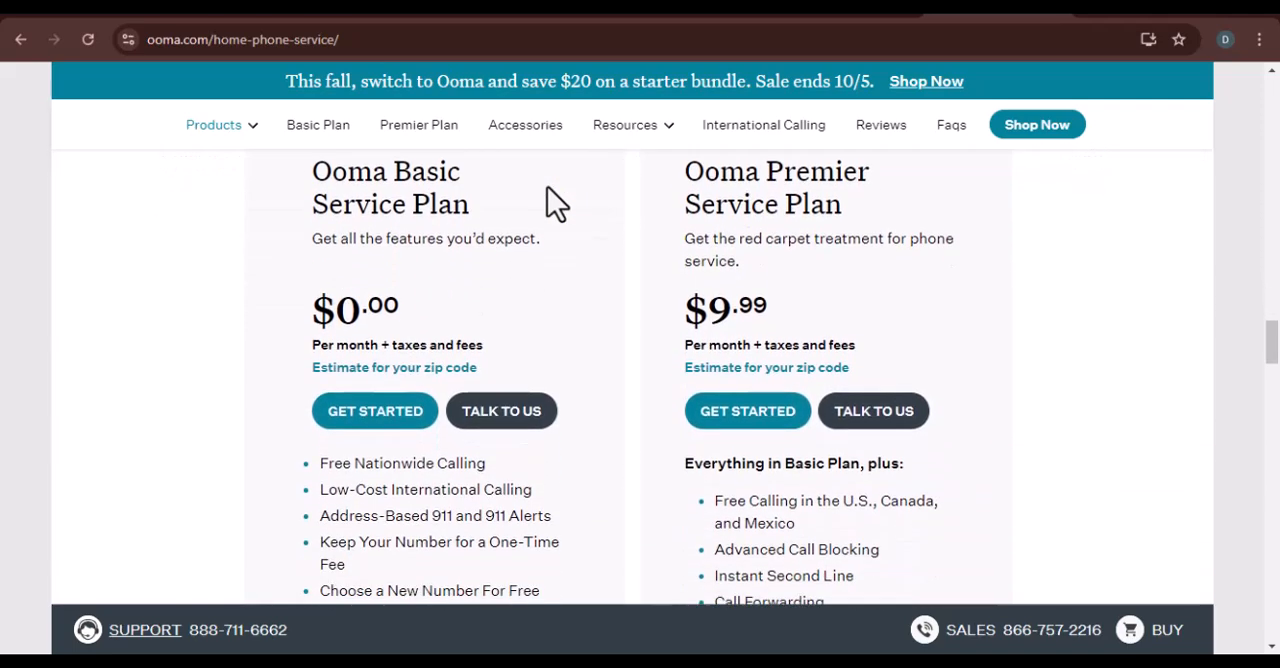
scroll("down", 3)
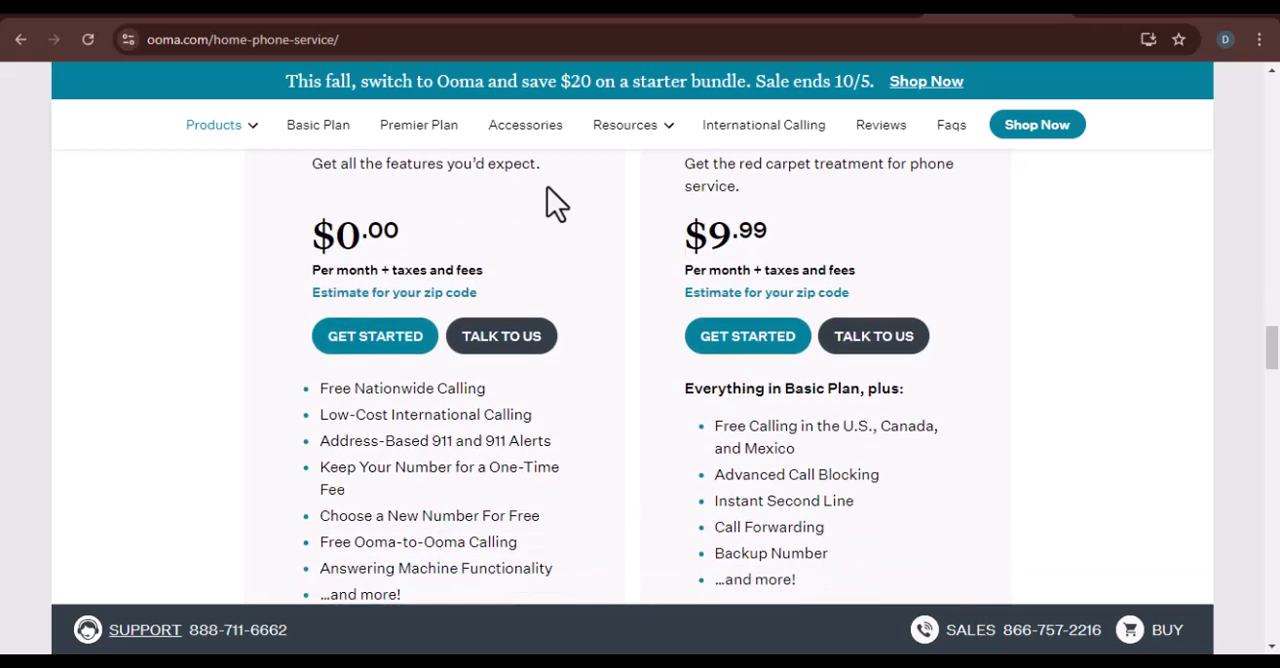
scroll("down", 3)
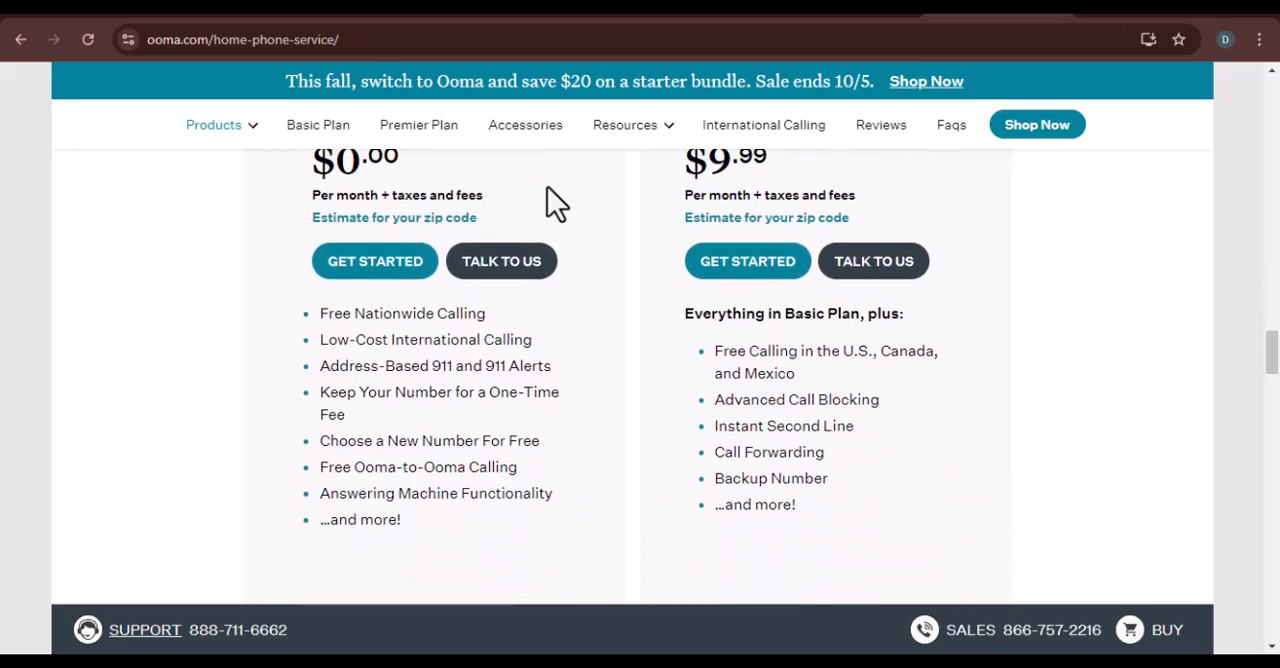
scroll("down", 3)
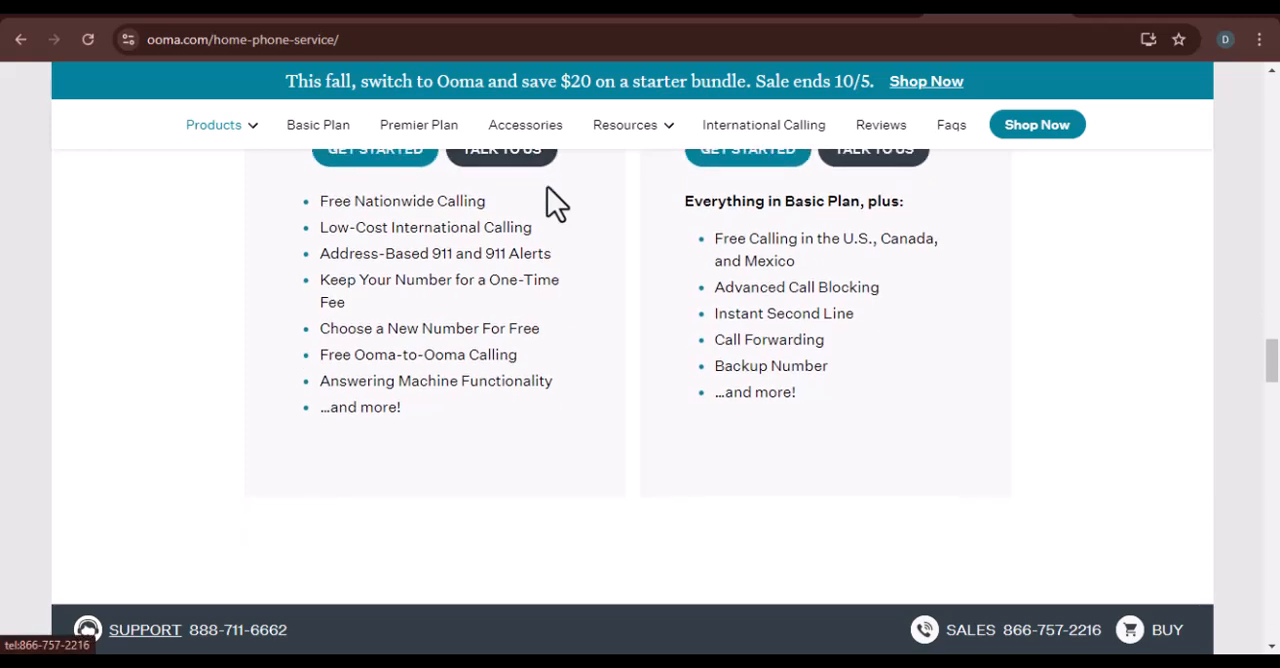
scroll("down", 3)
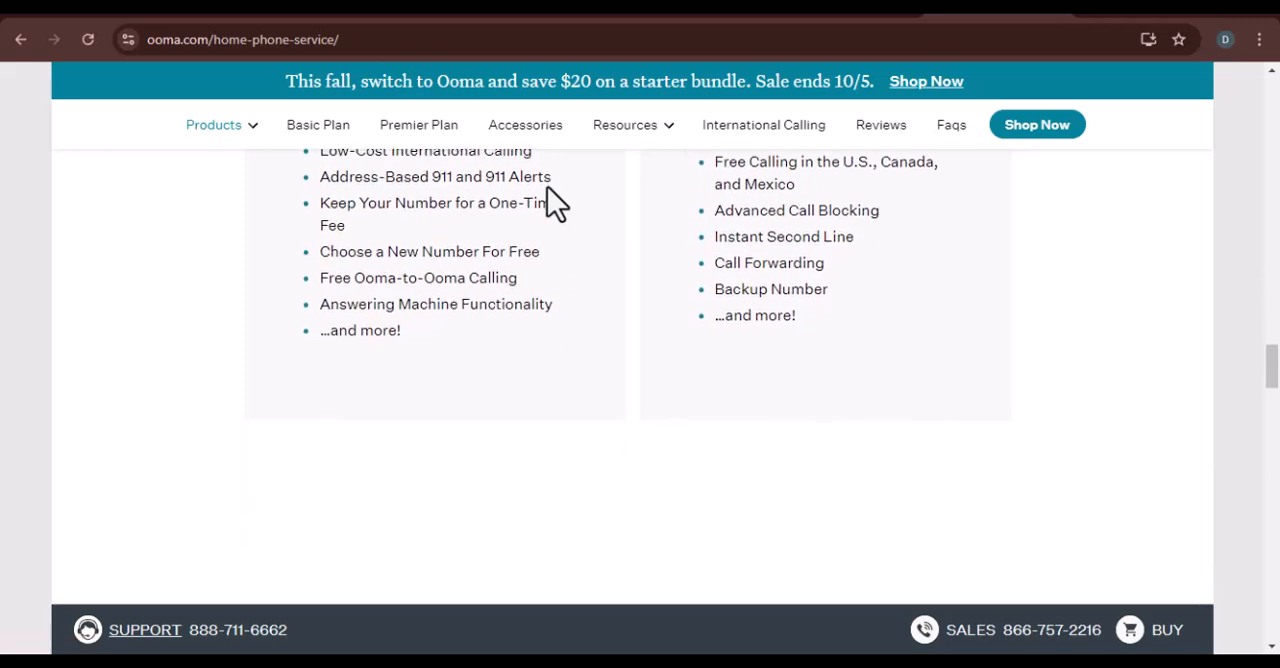
scroll("down", 3)
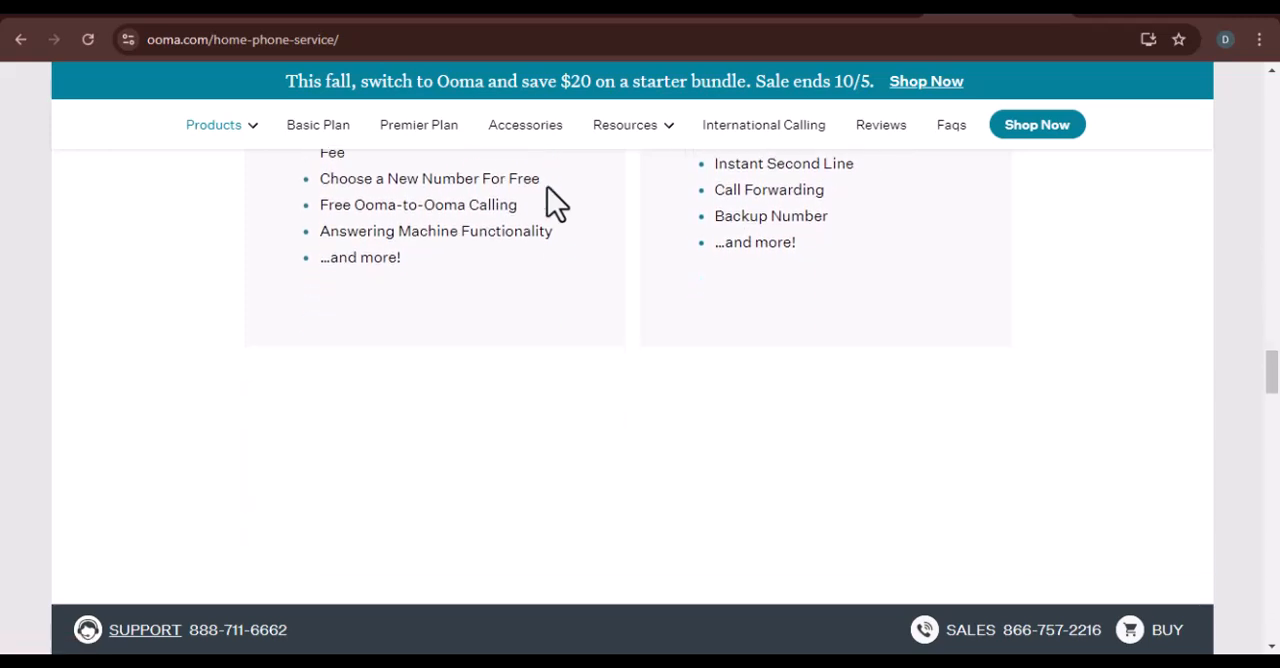
scroll("down", 3)
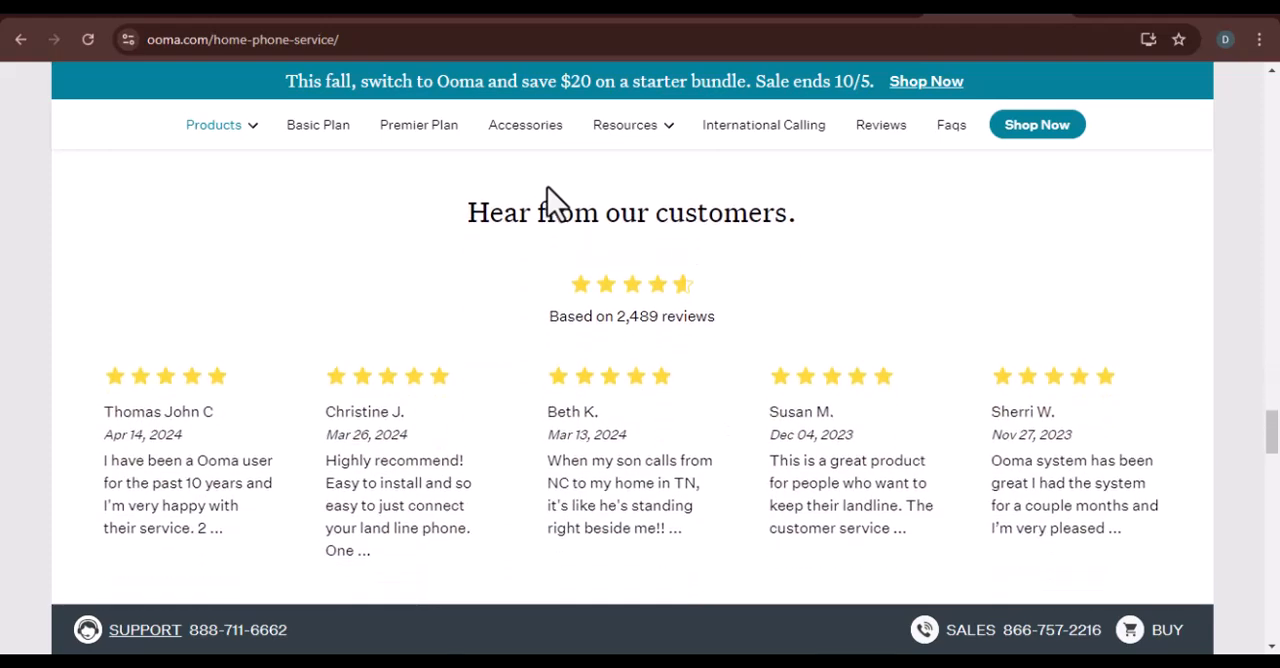
scroll("down", 3)
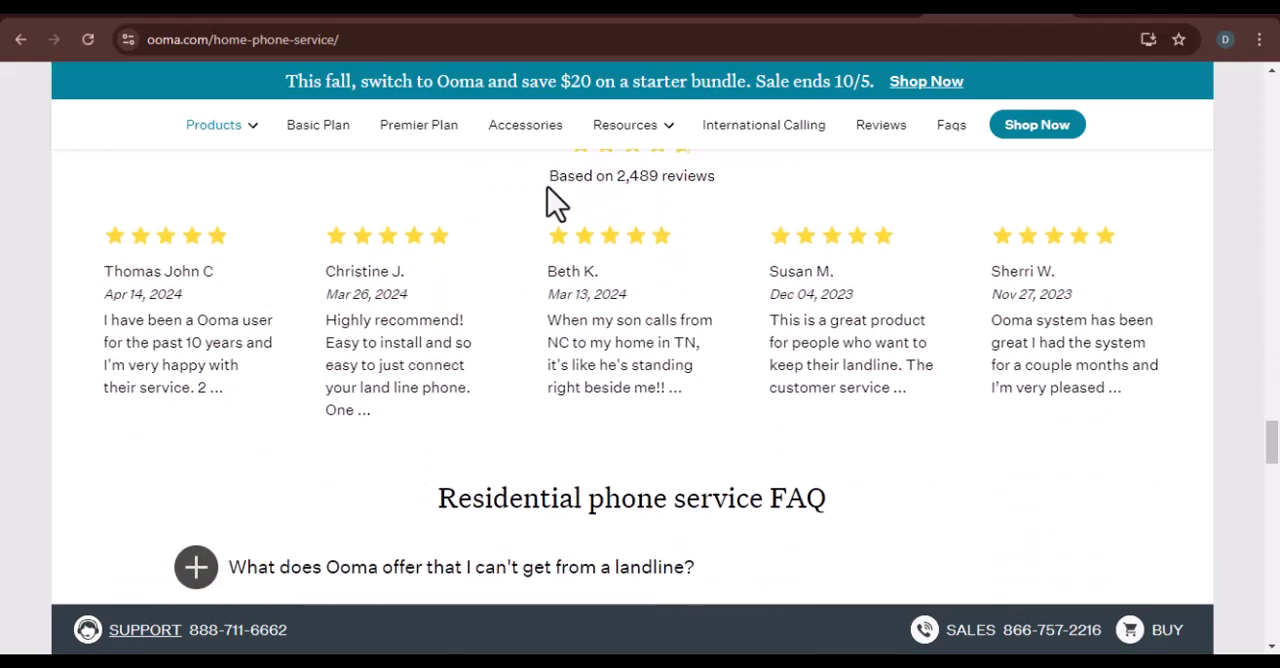
scroll("down", 3)
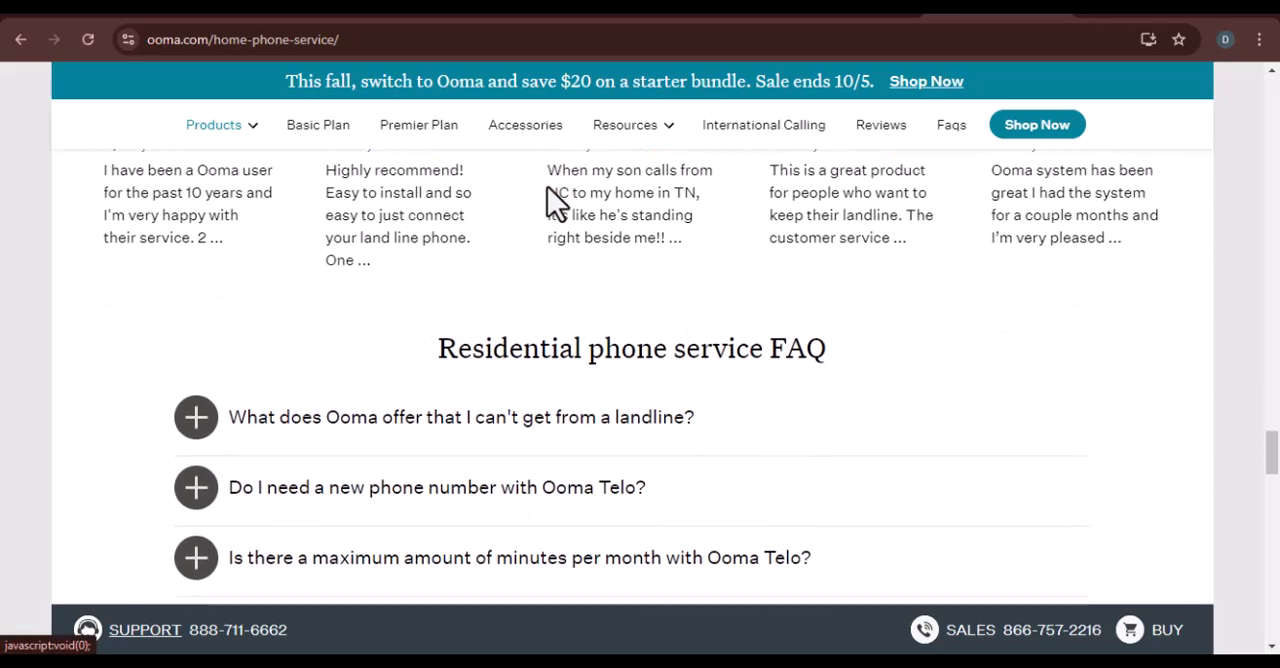
scroll("down", 3)
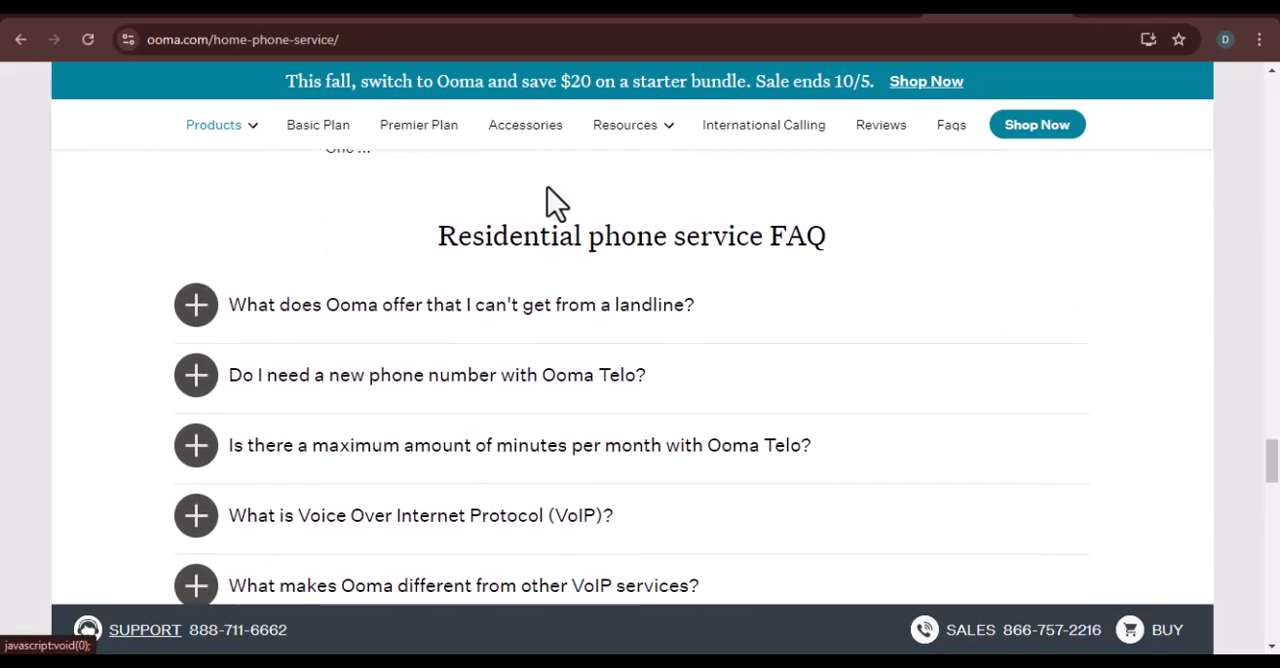
scroll("down", 3)
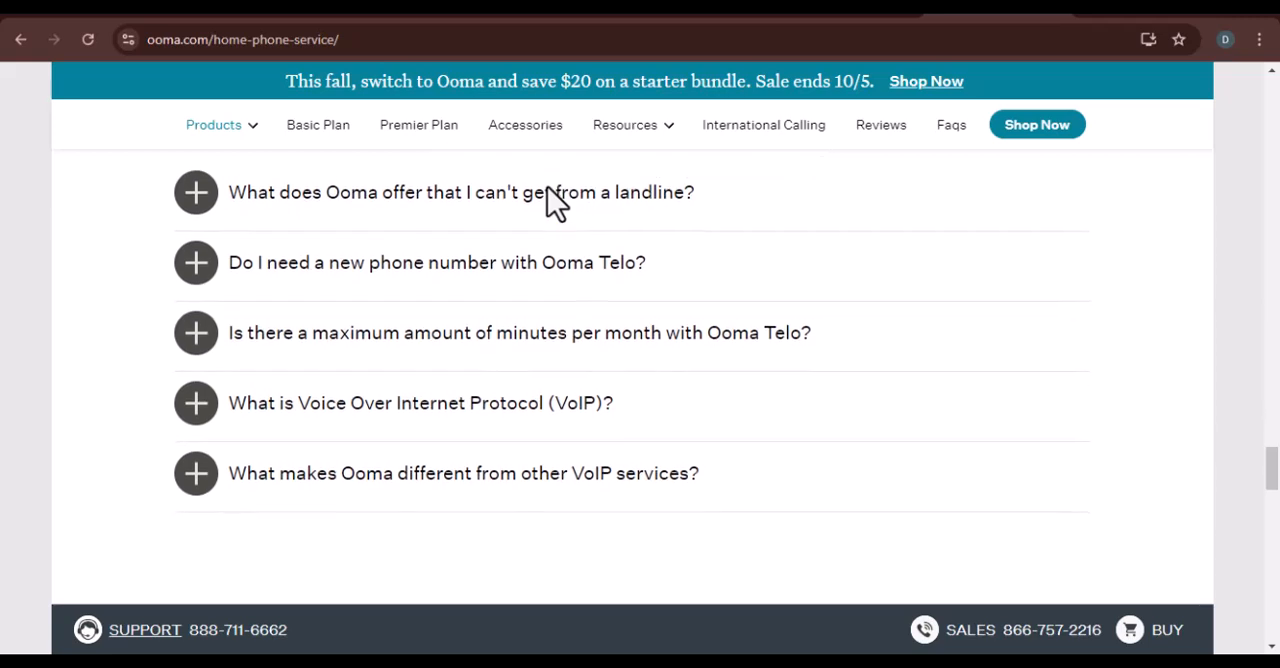
scroll("down", 3)
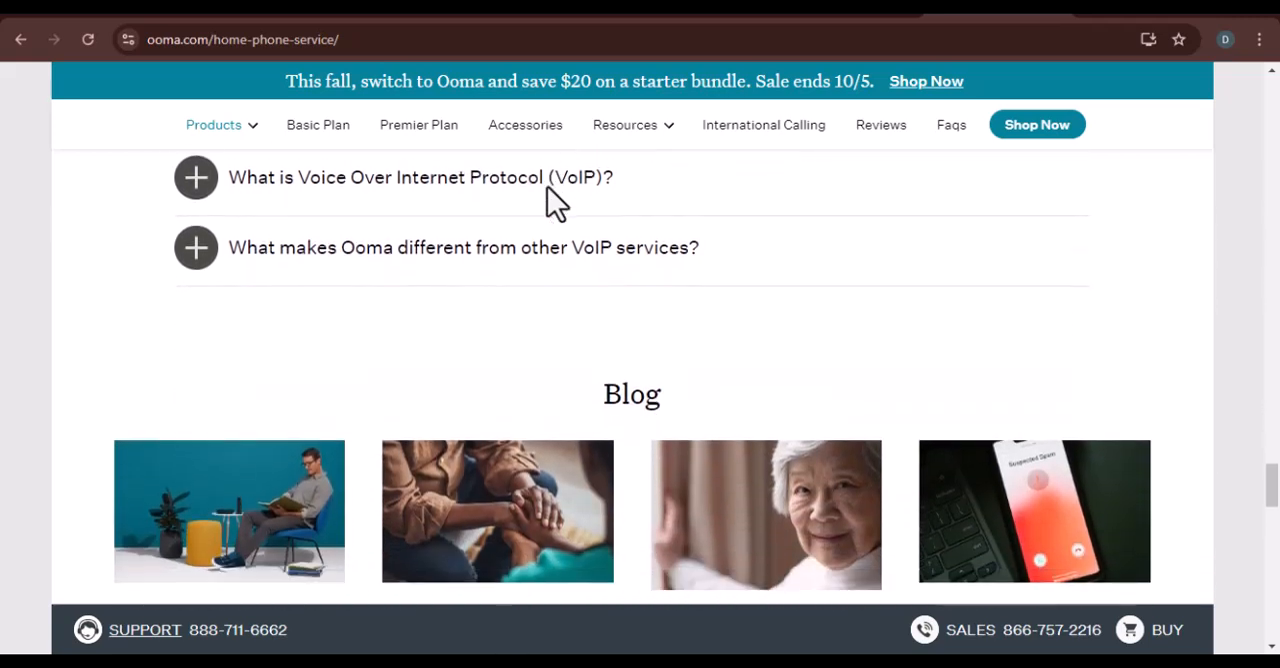
scroll("down", 3)
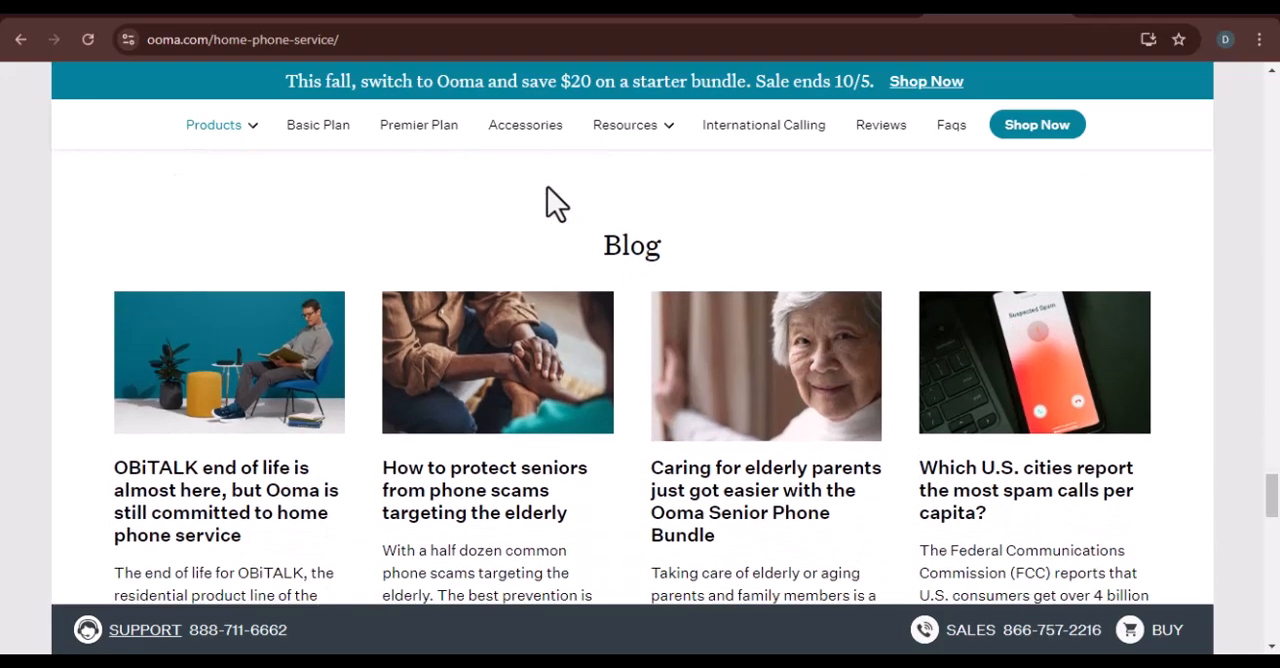
scroll("down", 3)
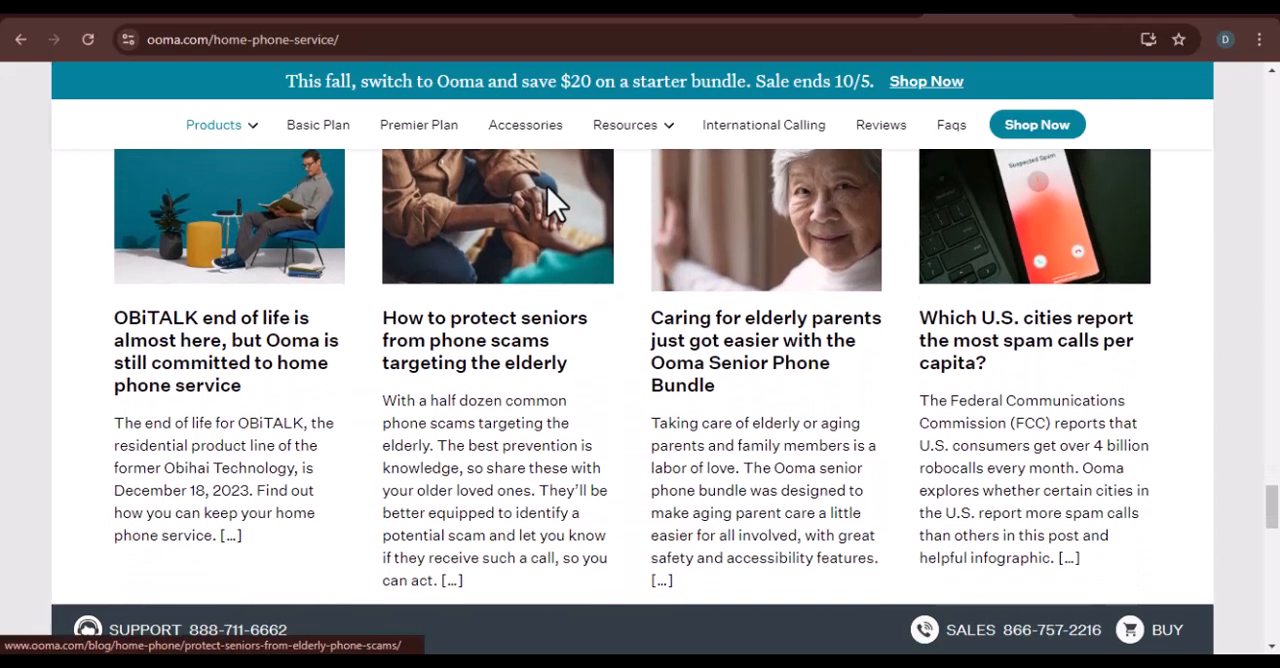
scroll("down", 3)
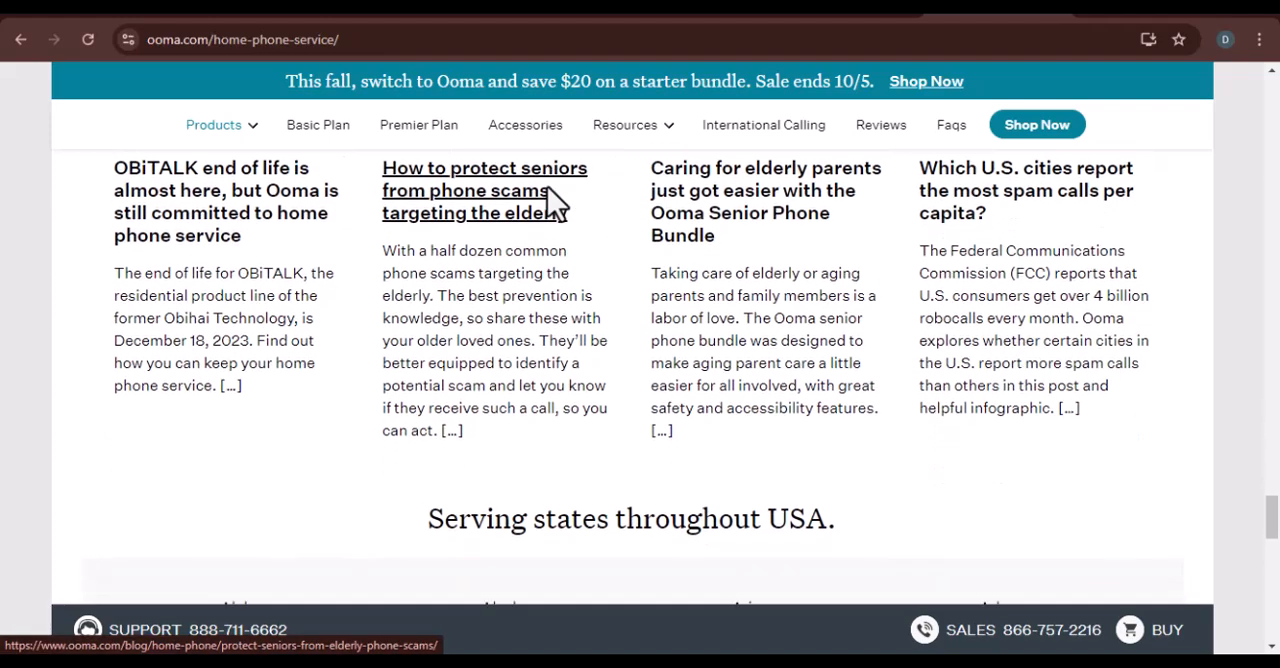
scroll("down", 3)
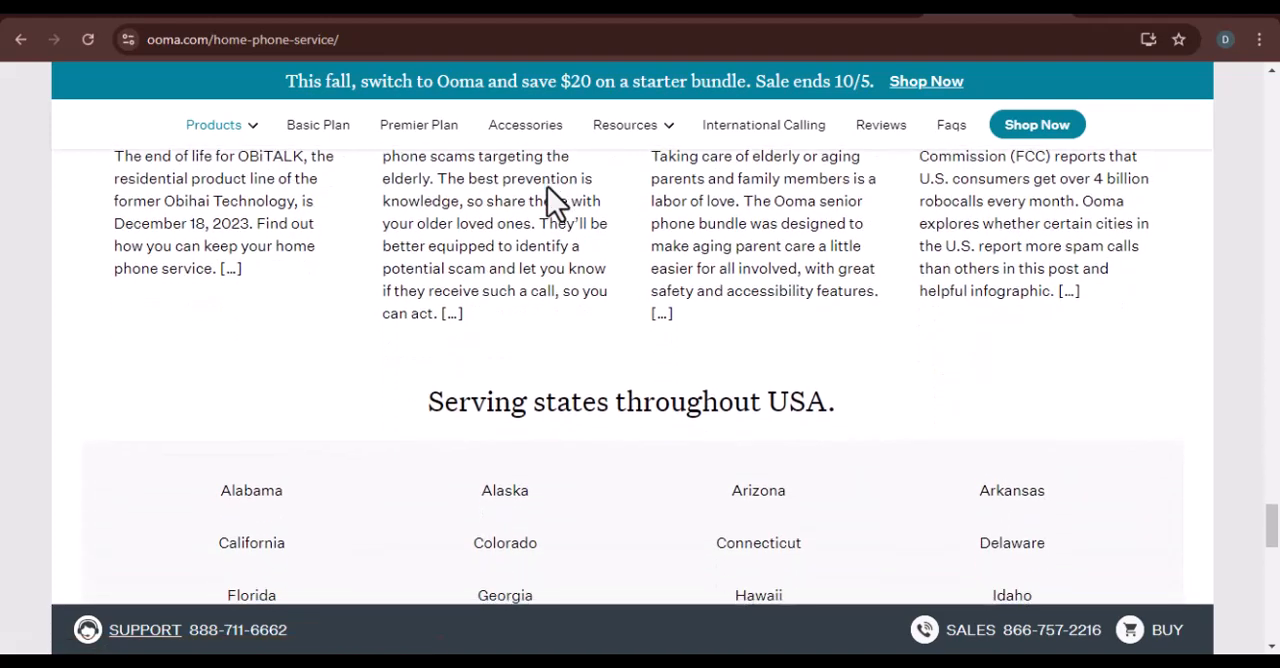
scroll("down", 3)
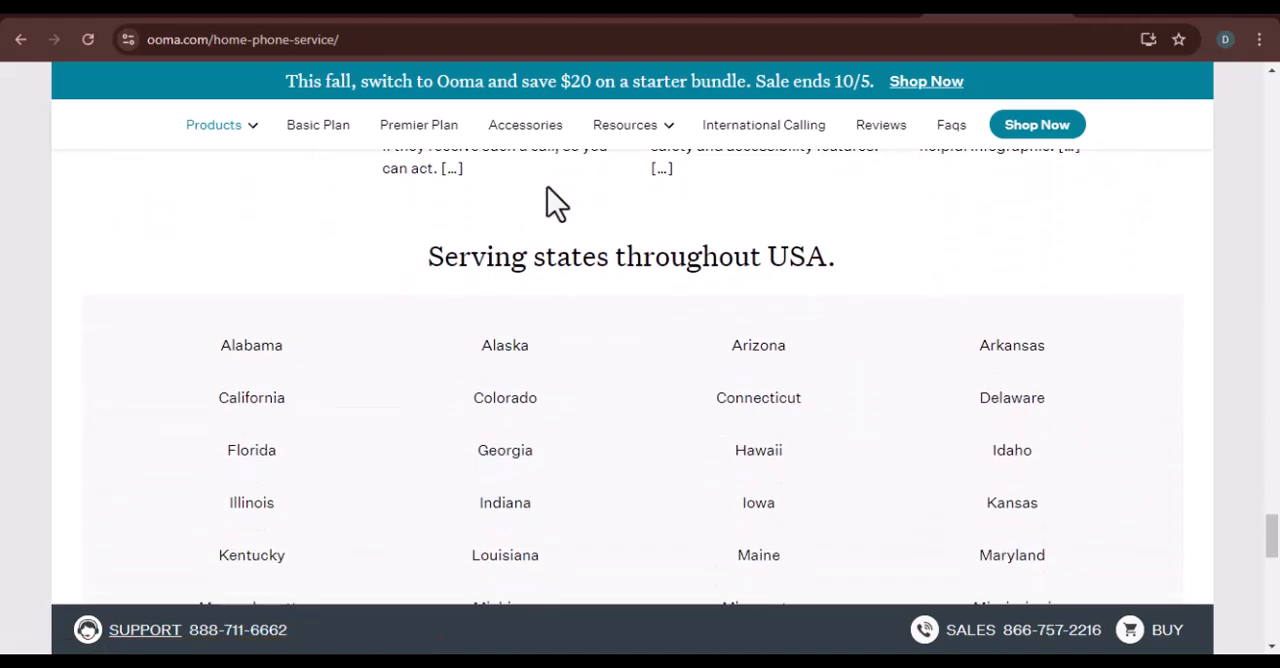
scroll("down", 3)
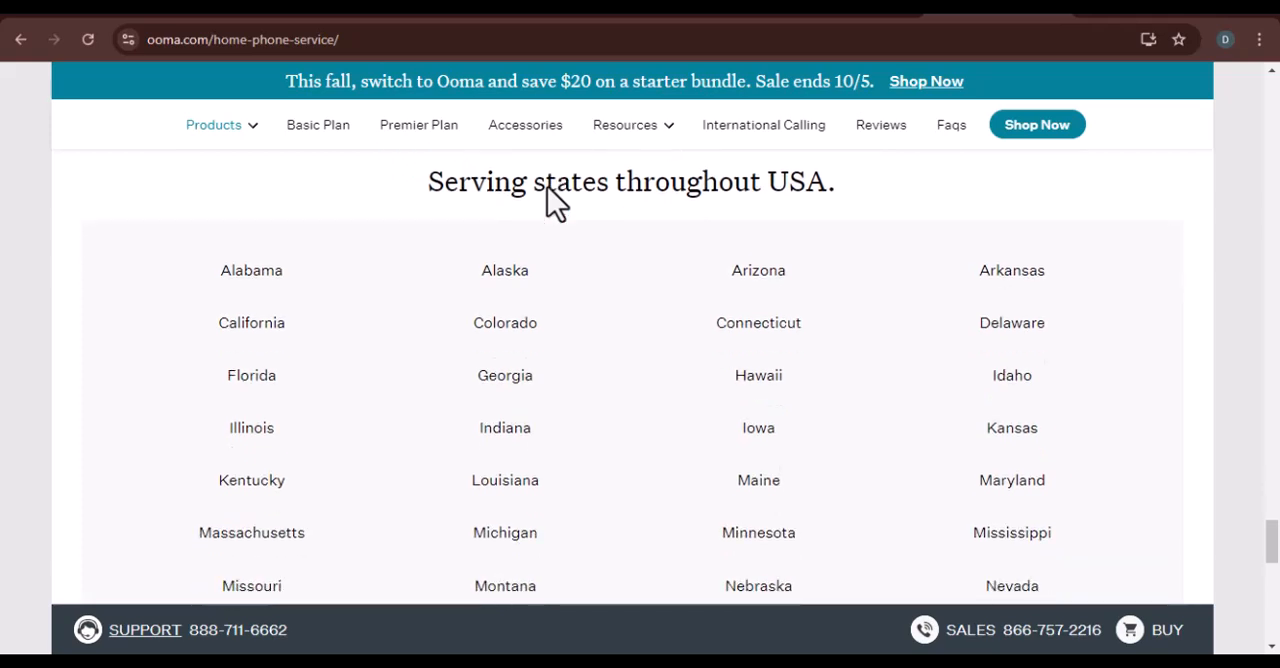
scroll("down", 3)
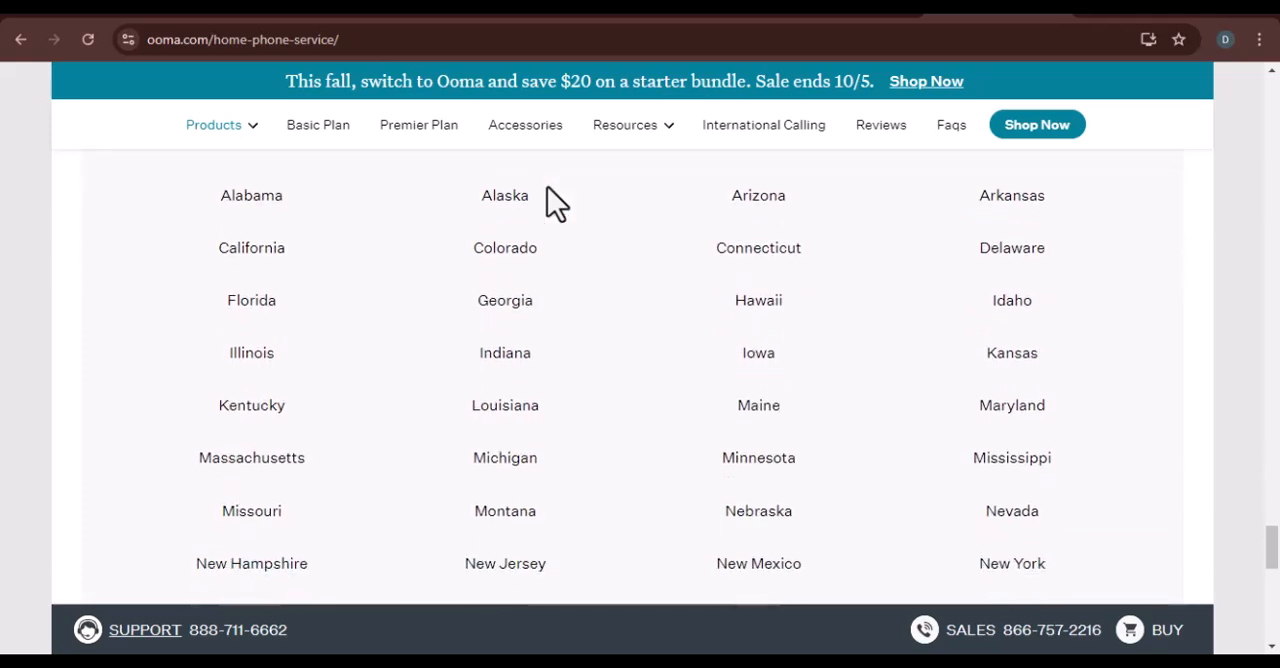
scroll("down", 3)
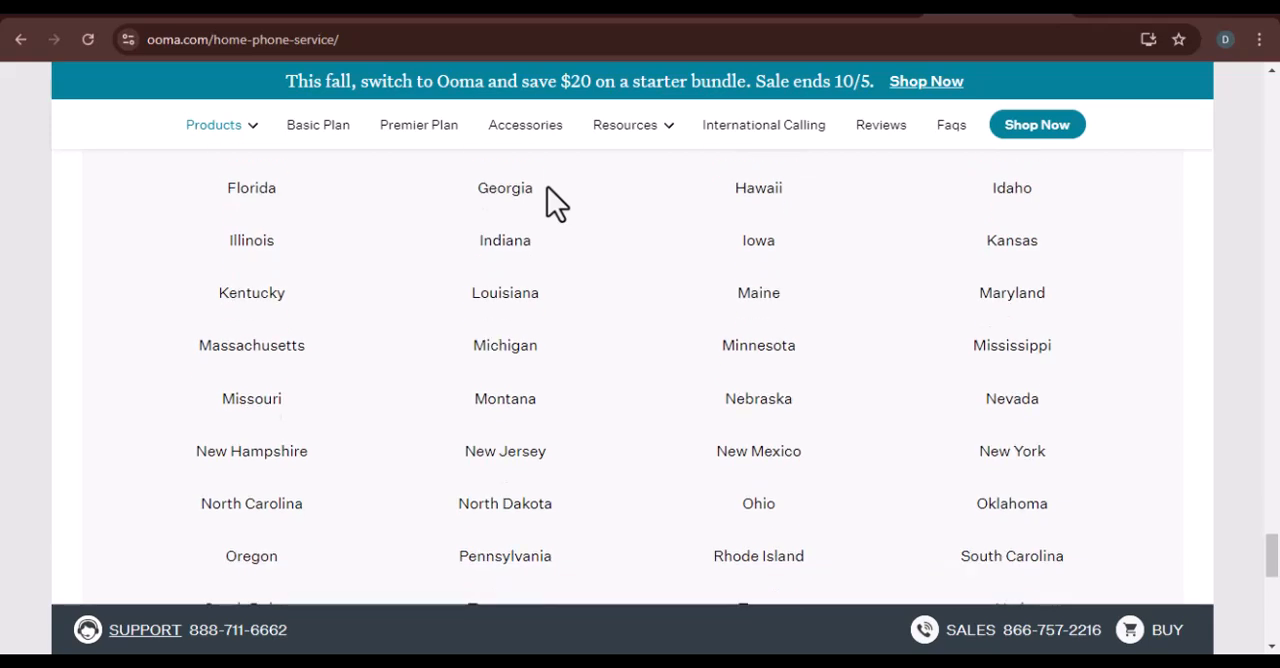
scroll("down", 3)
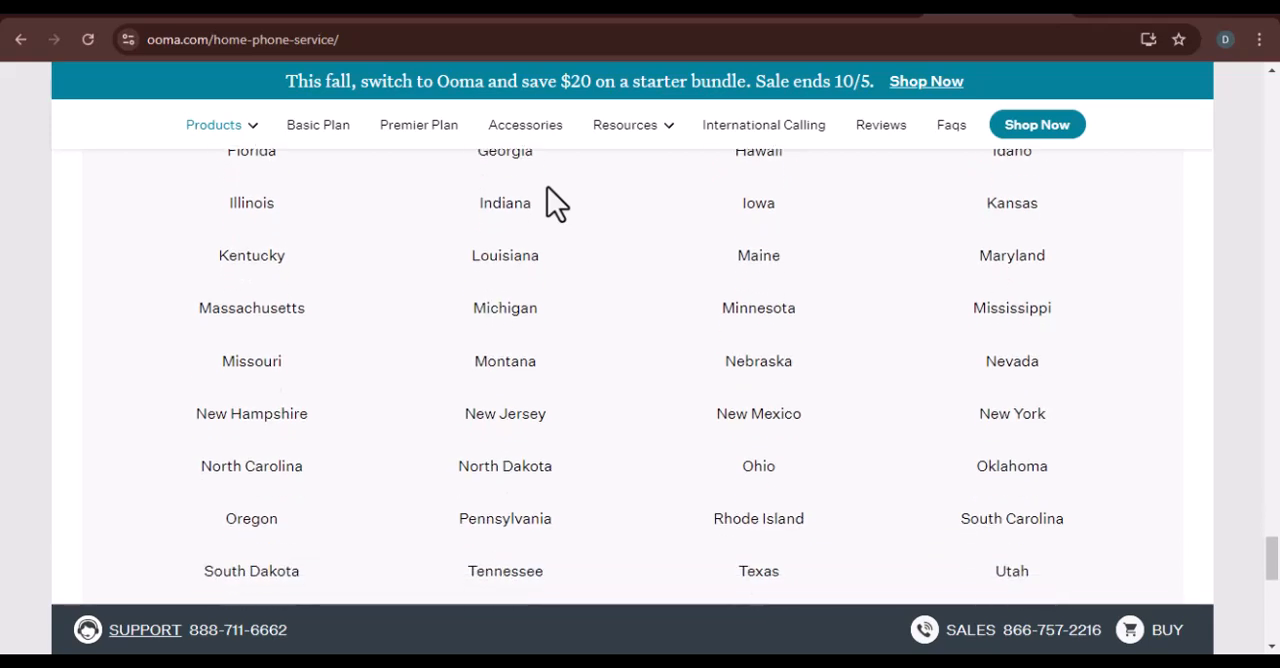
scroll("down", 3)
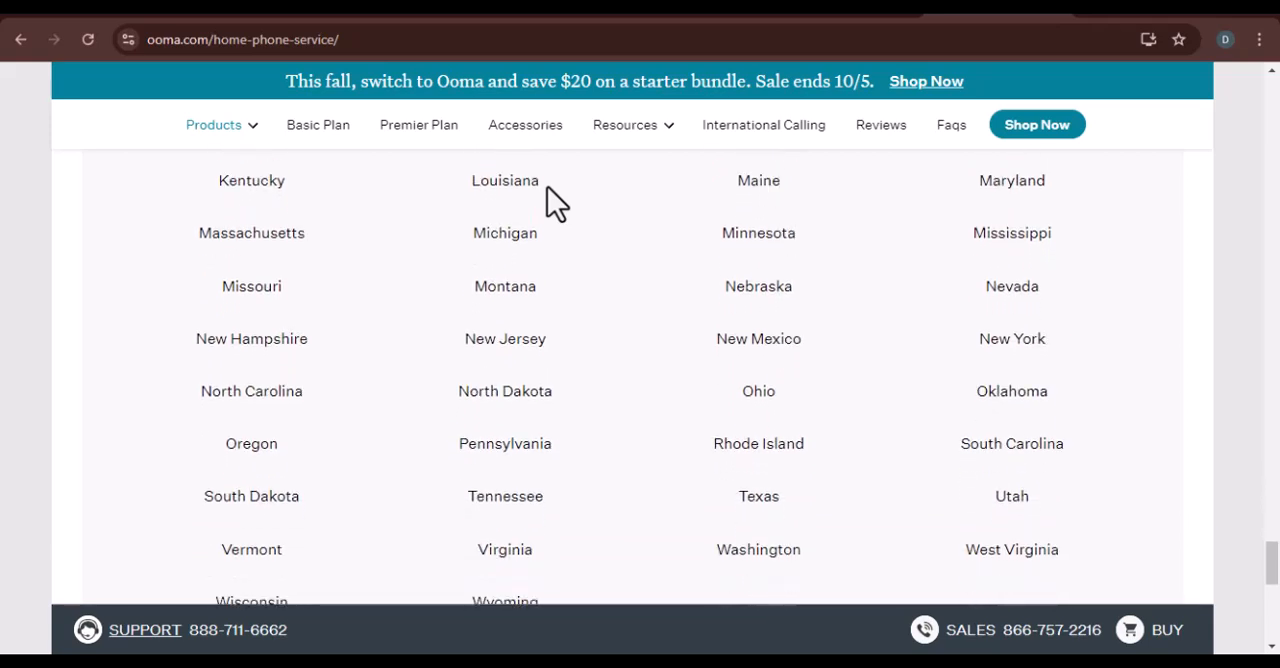
scroll("down", 3)
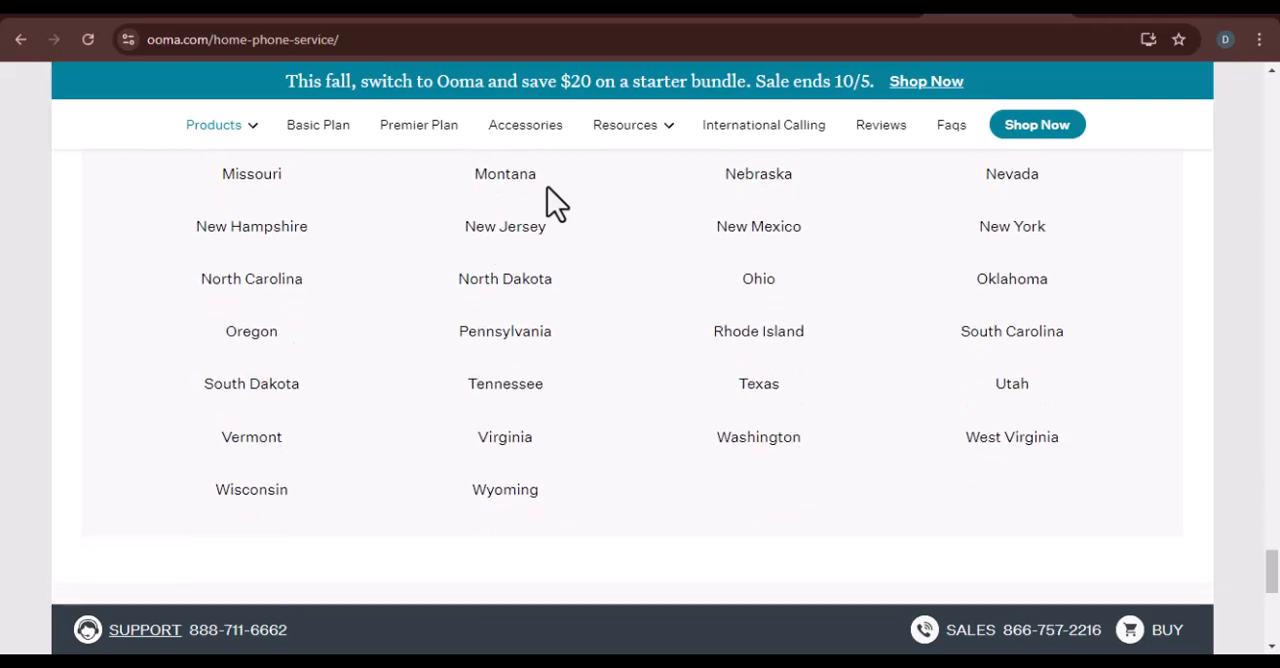